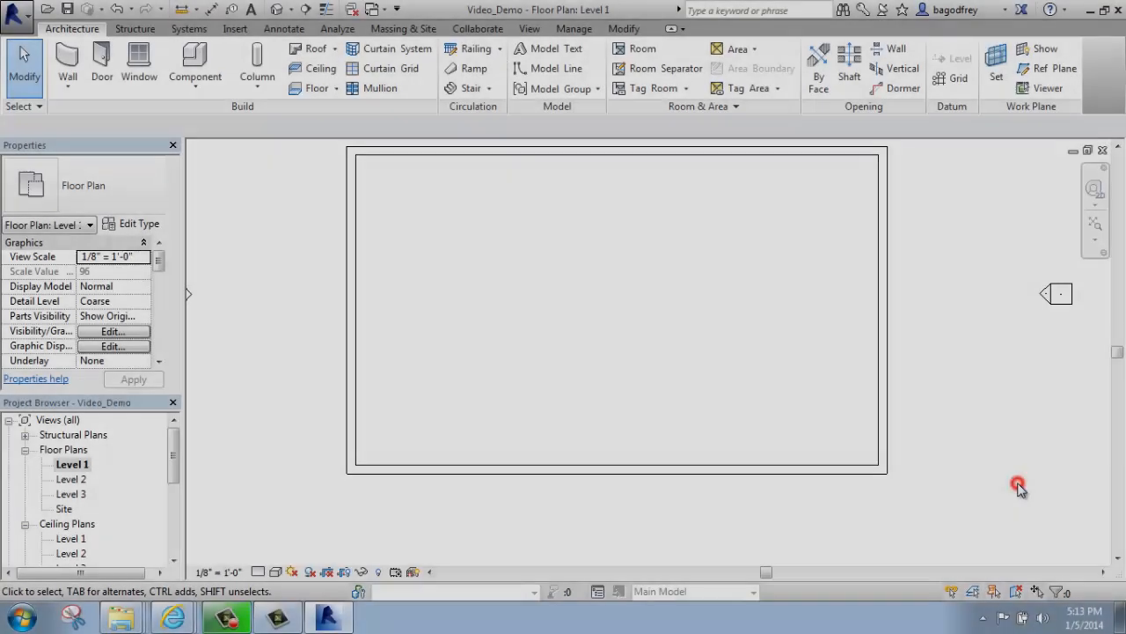
mouse_move(984, 496)
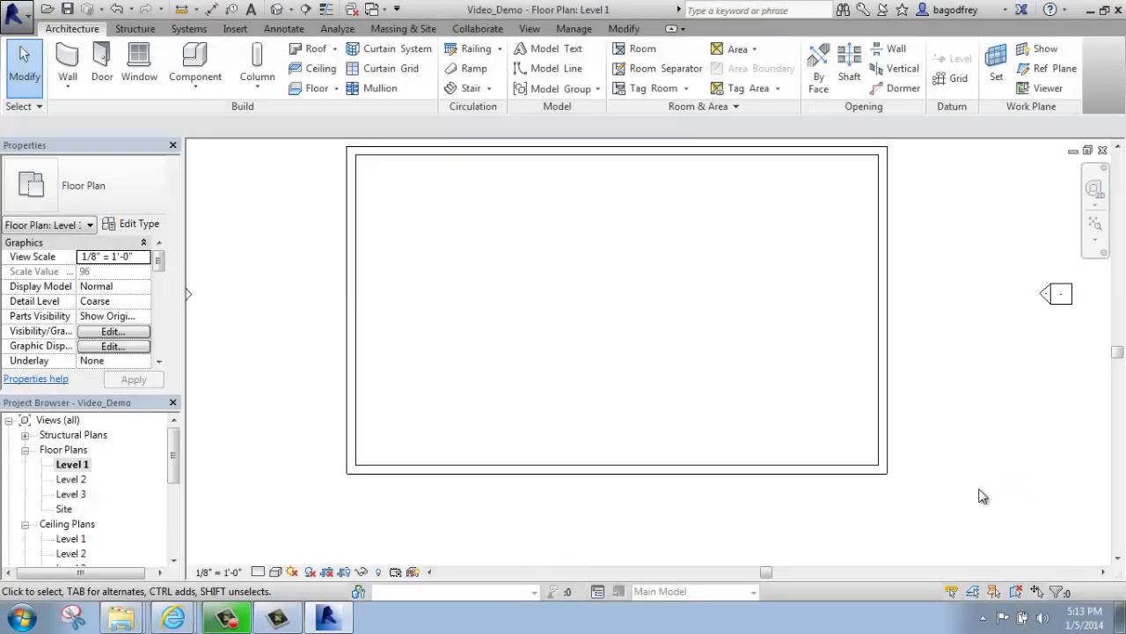
mouse_move(965, 419)
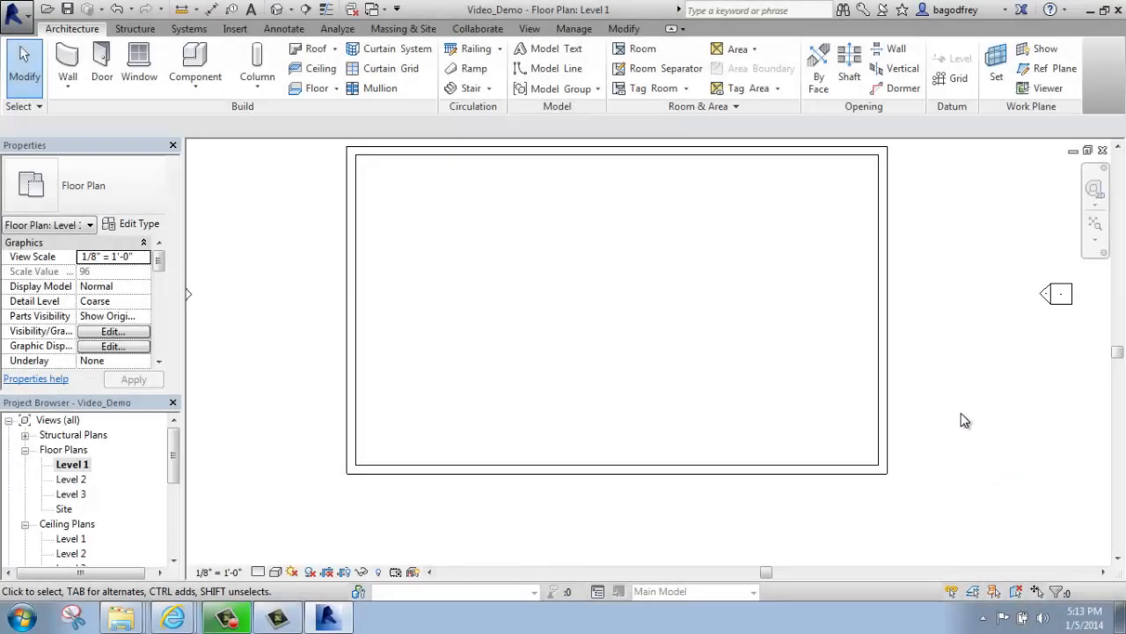
mouse_move(530, 310)
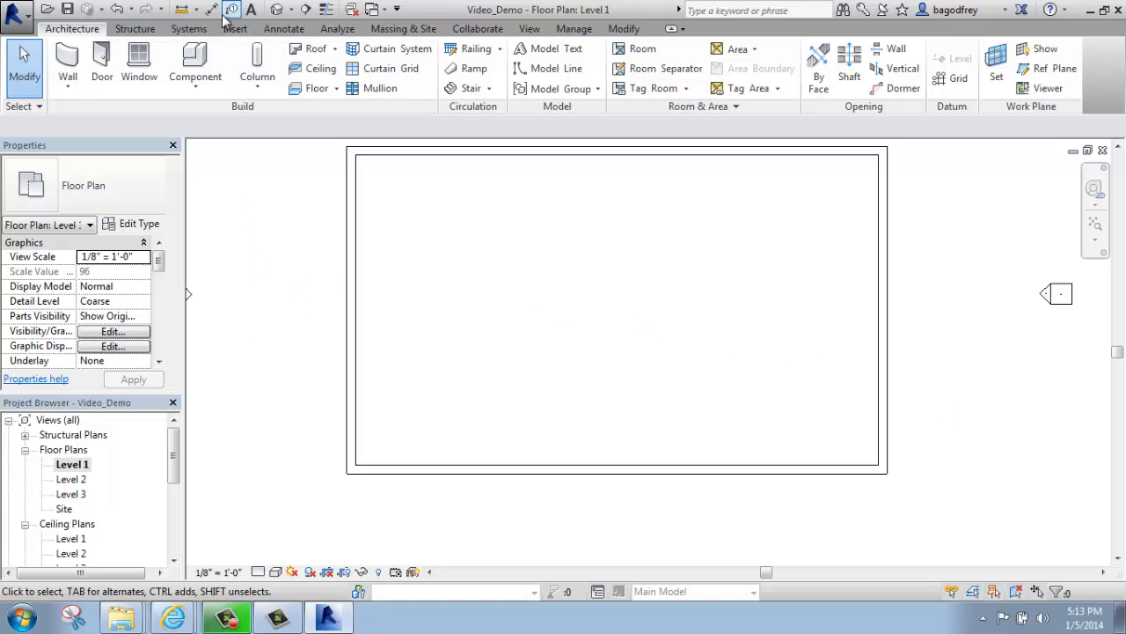
mouse_move(137, 67)
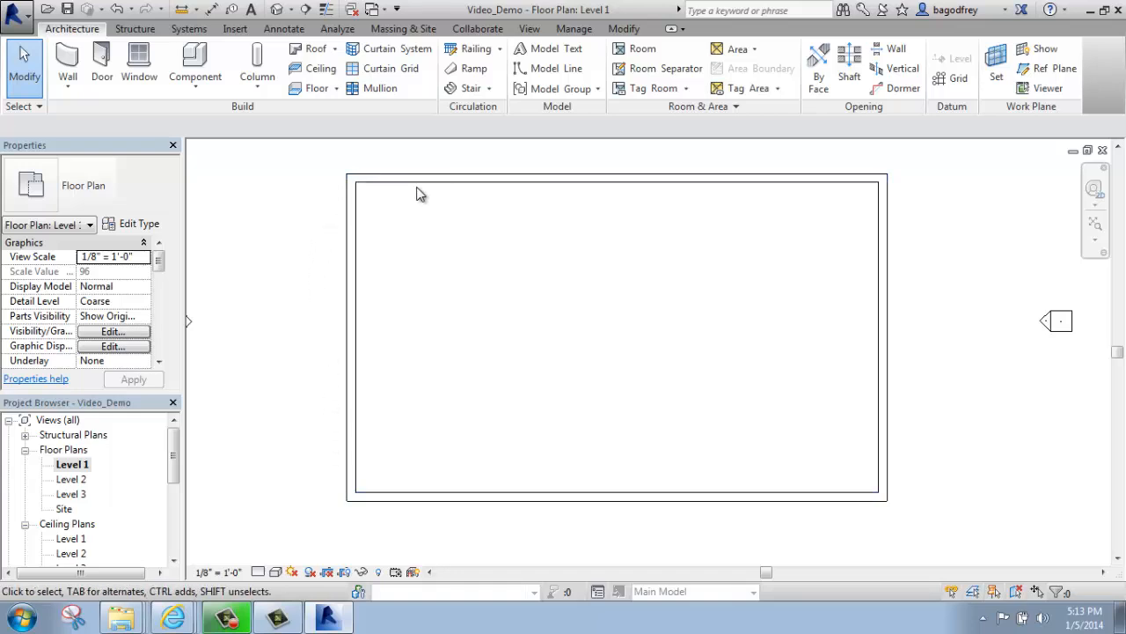
Check the top wall's type, then start the Window tool with Fixed 36" x 48" loaded
click(421, 178)
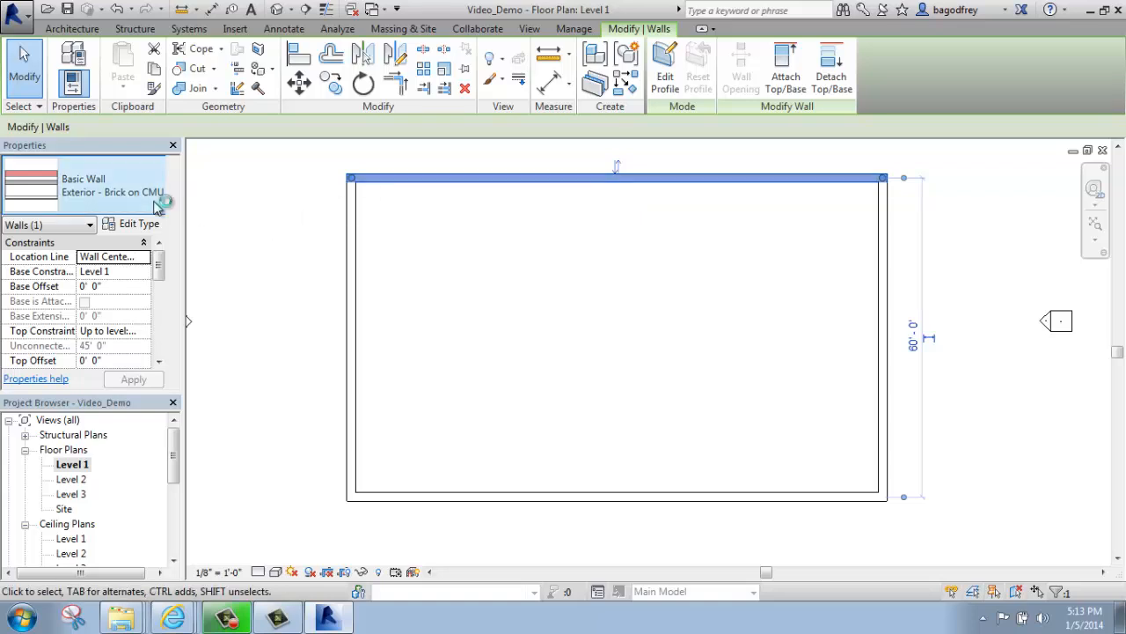
mouse_move(396, 219)
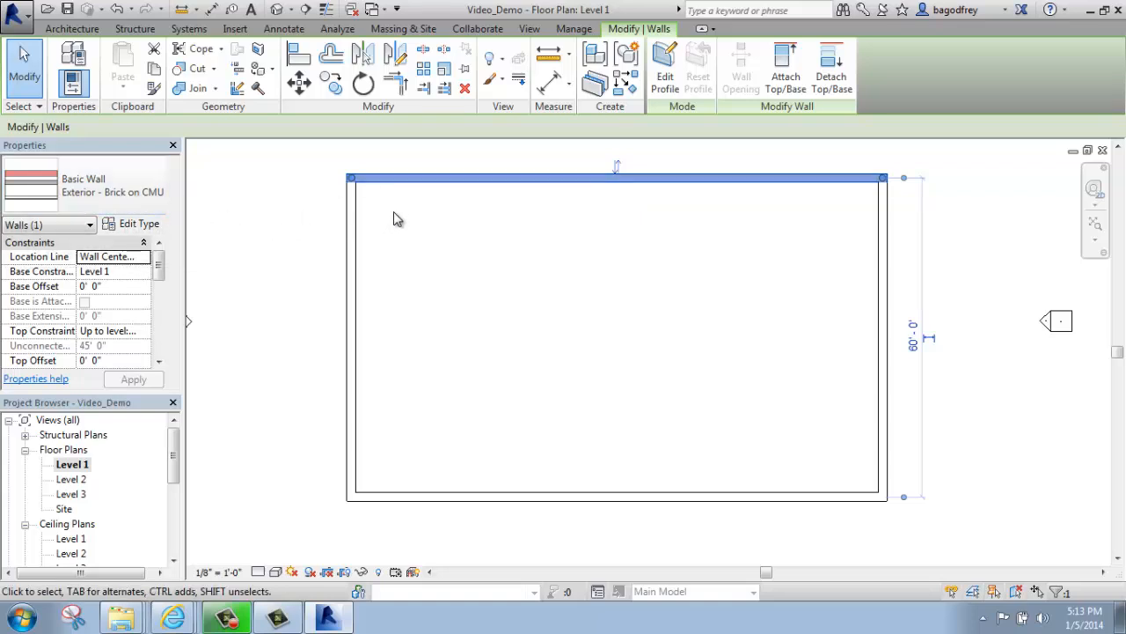
mouse_move(396, 231)
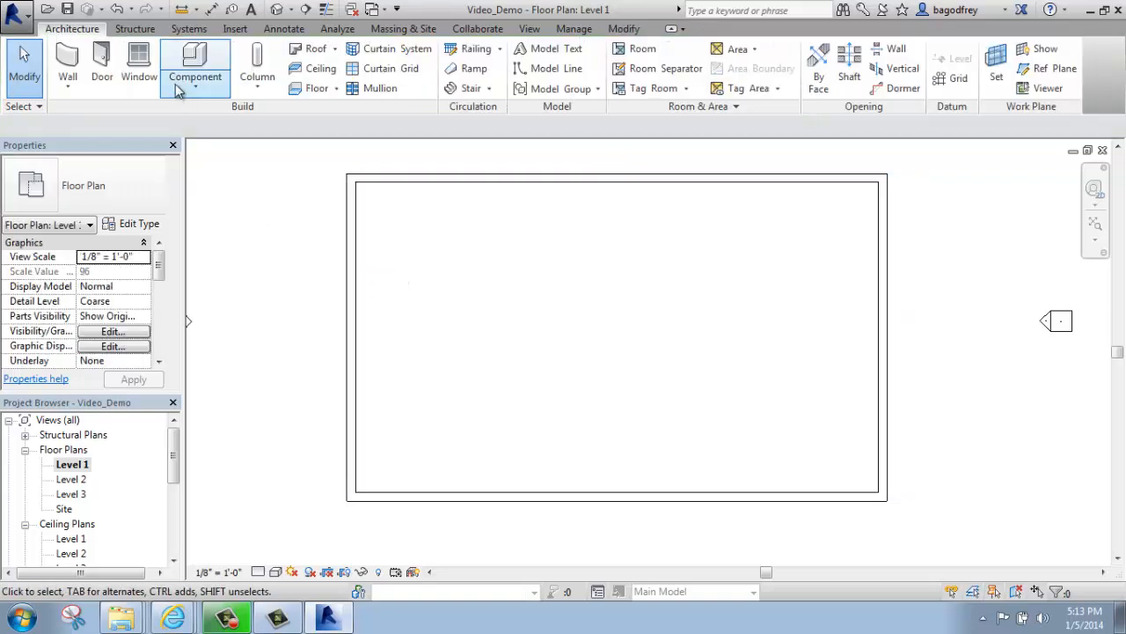
click(139, 77)
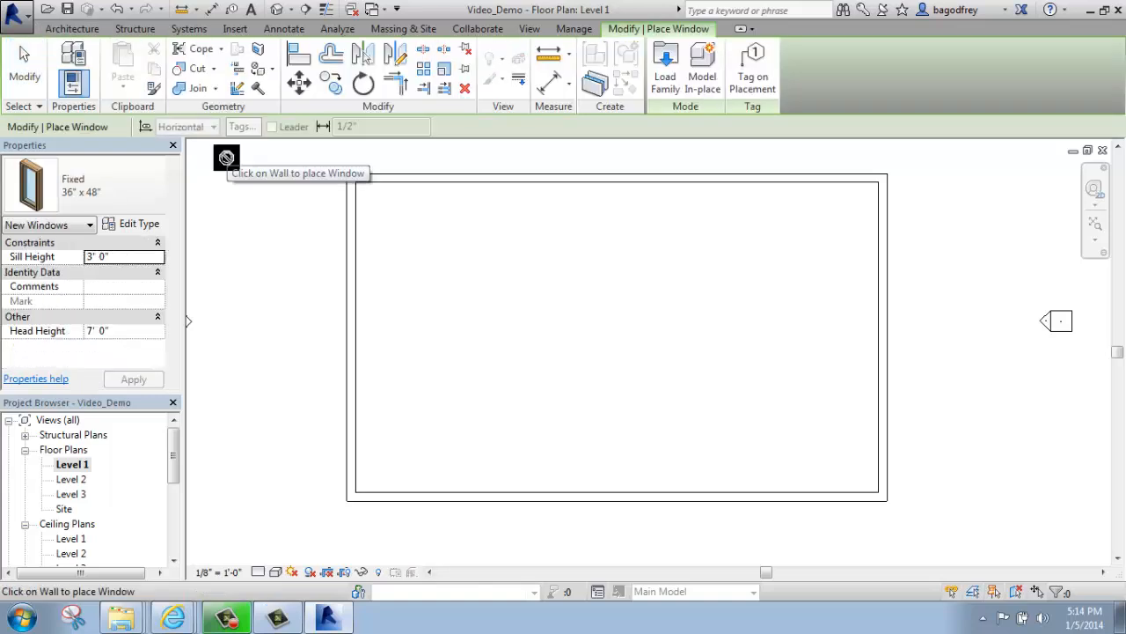
mouse_move(141, 191)
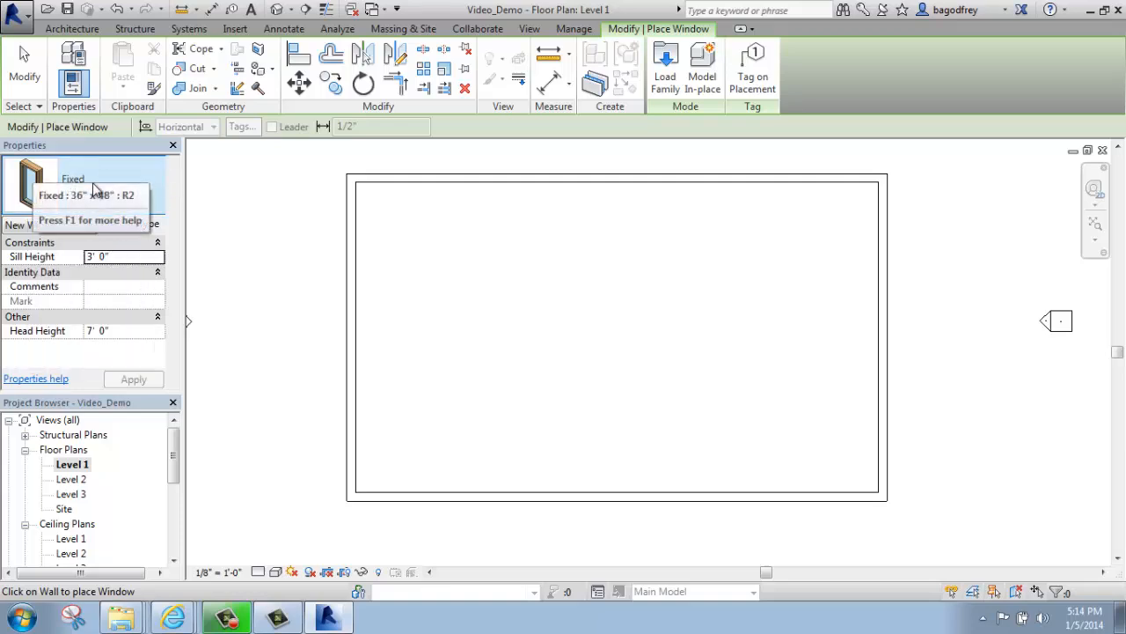
mouse_move(237, 220)
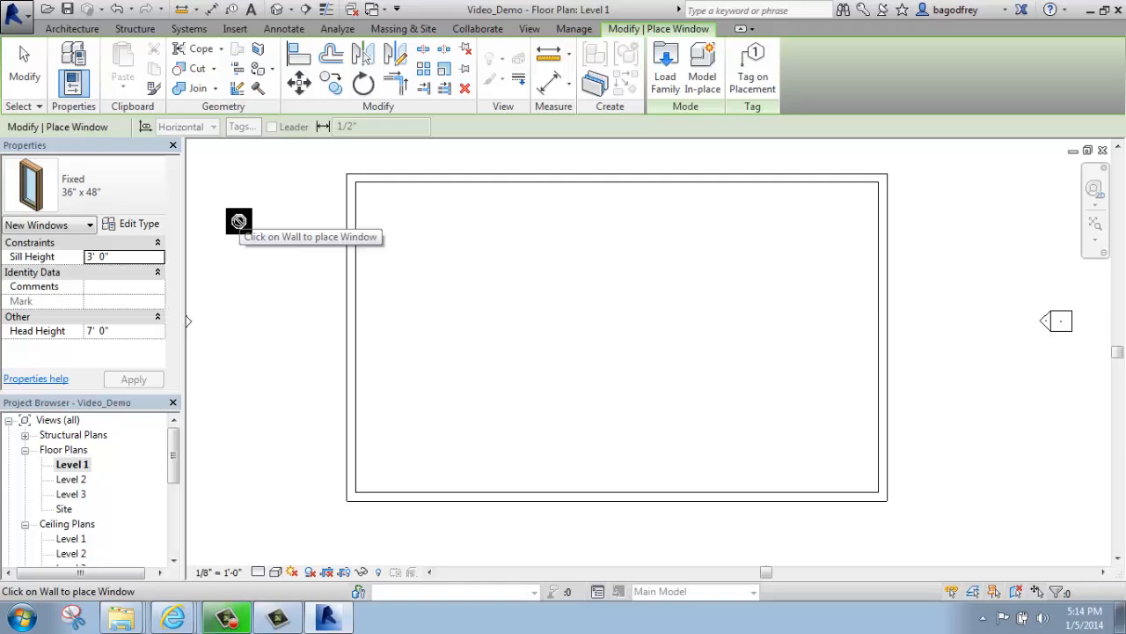
mouse_move(244, 222)
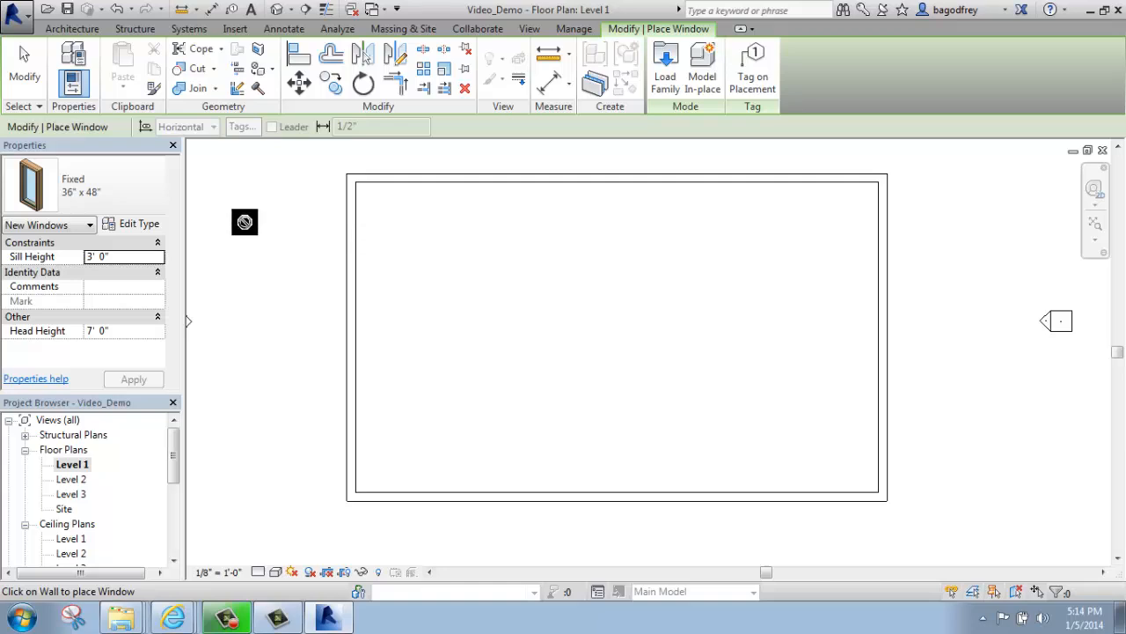
mouse_move(327, 204)
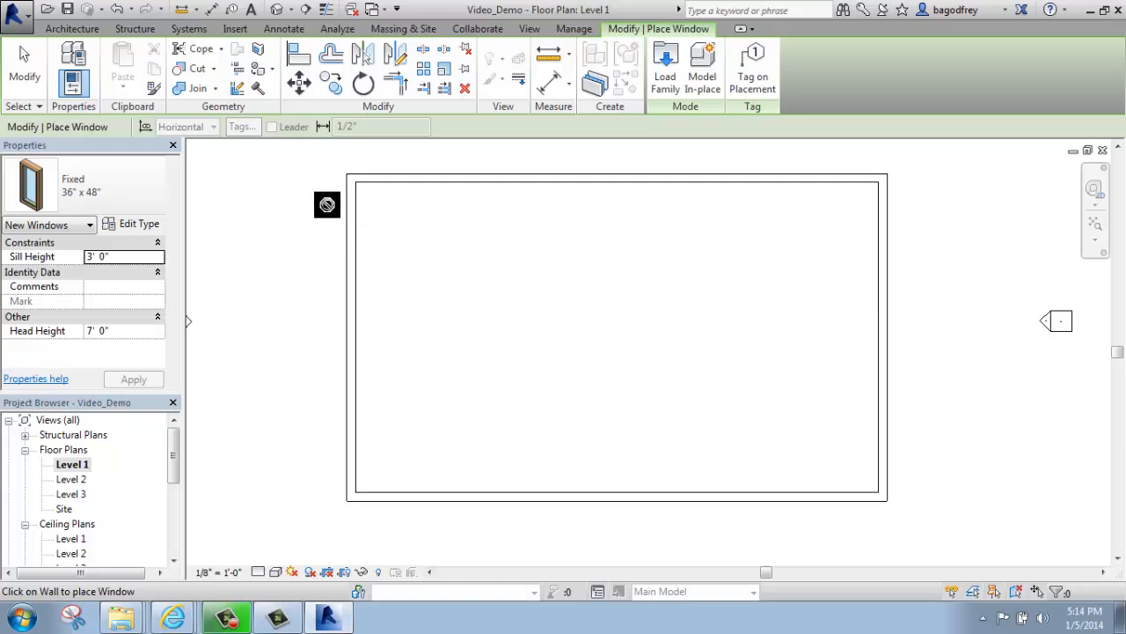
mouse_move(315, 229)
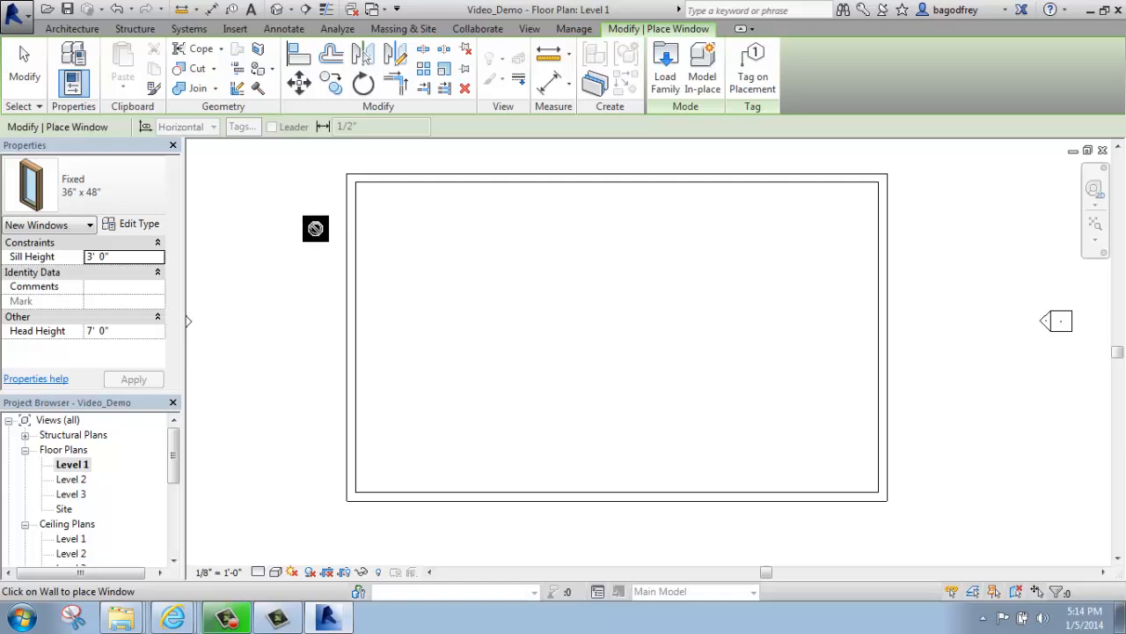
mouse_move(268, 262)
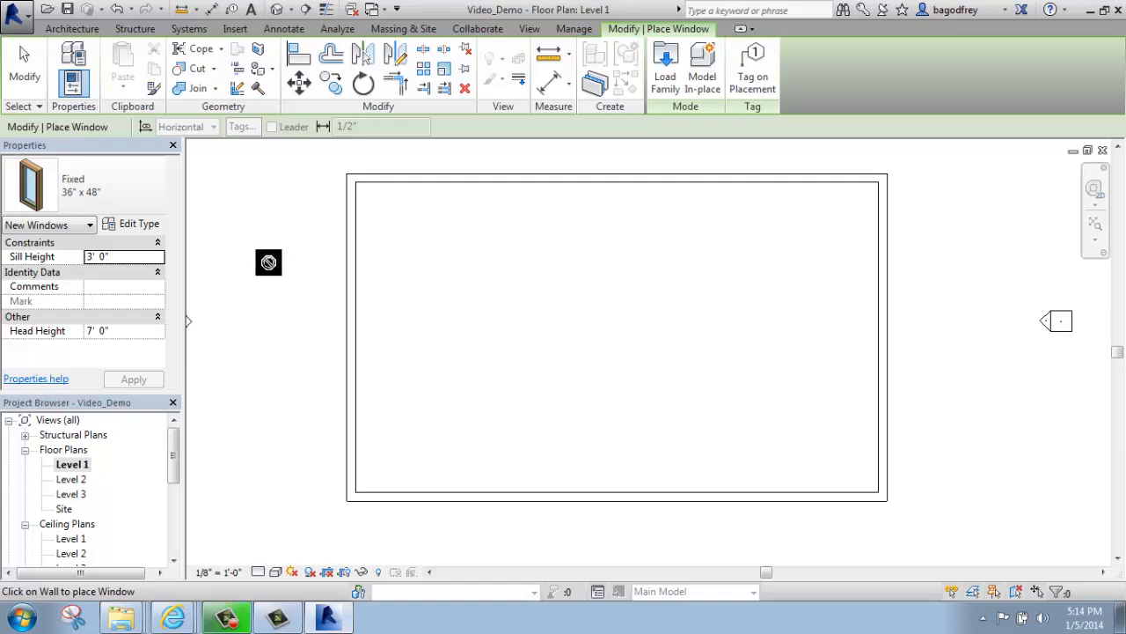
mouse_move(285, 262)
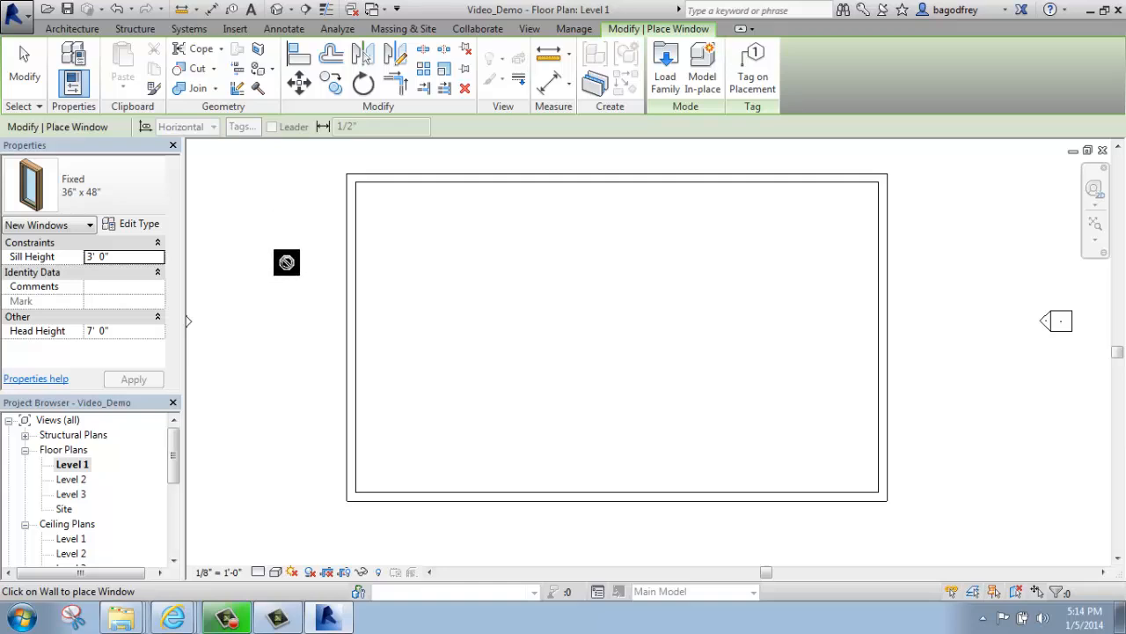
mouse_move(466, 331)
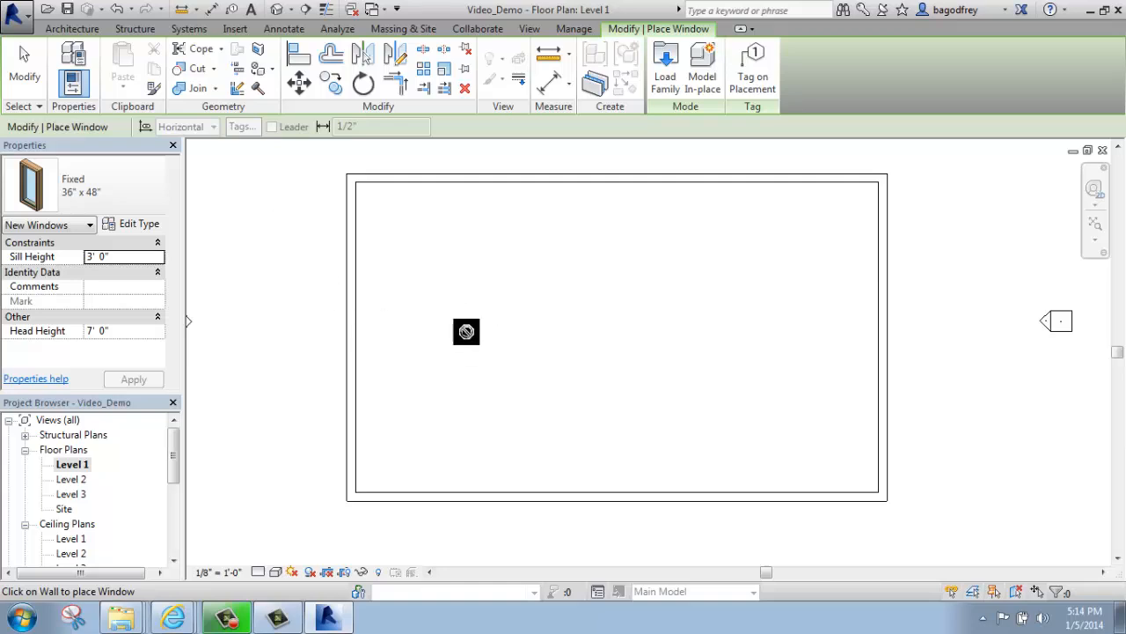
mouse_move(433, 335)
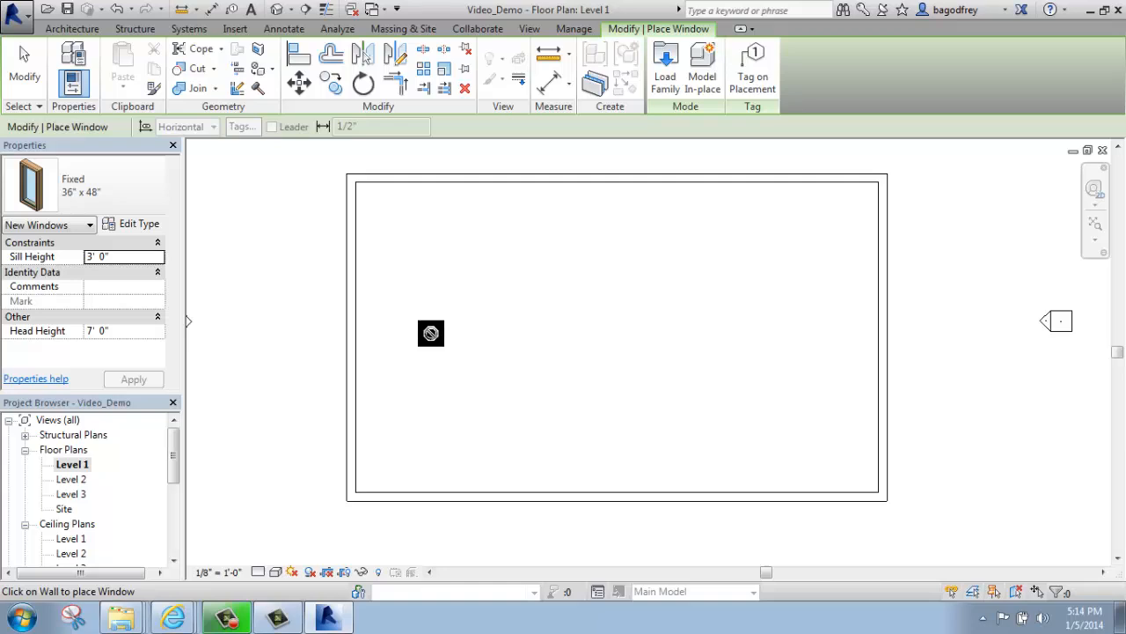
mouse_move(426, 331)
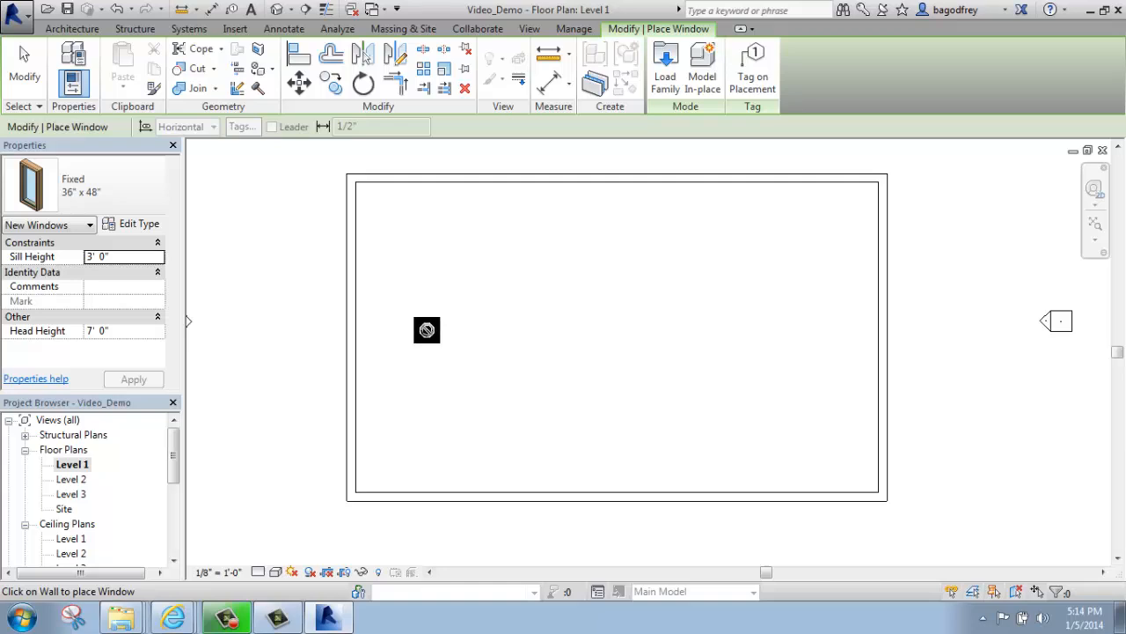
mouse_move(352, 303)
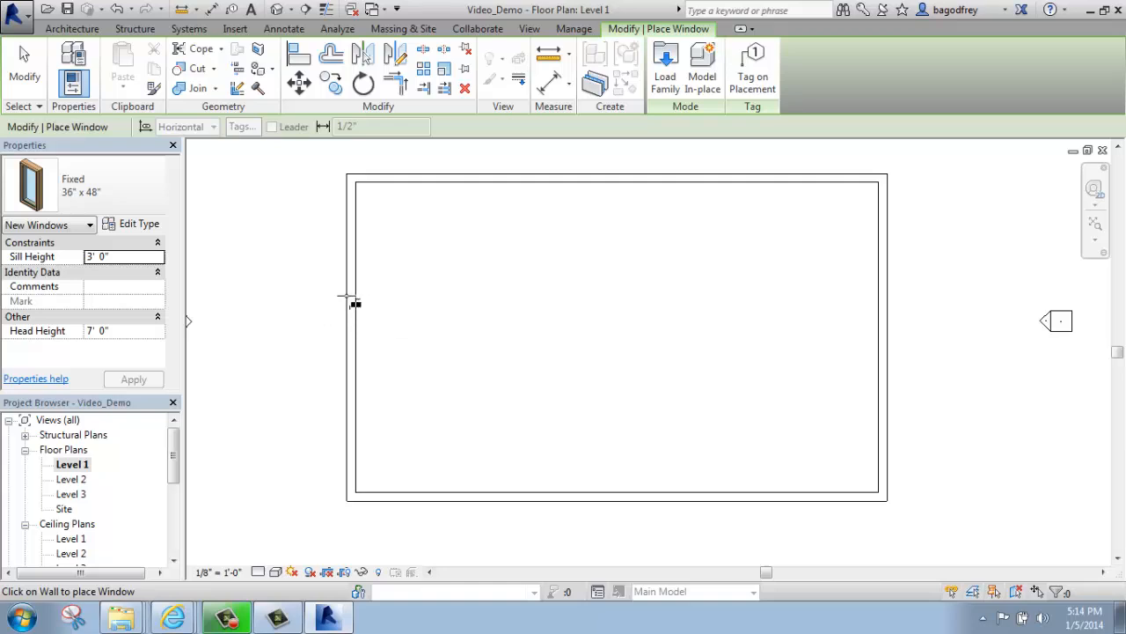
mouse_move(354, 325)
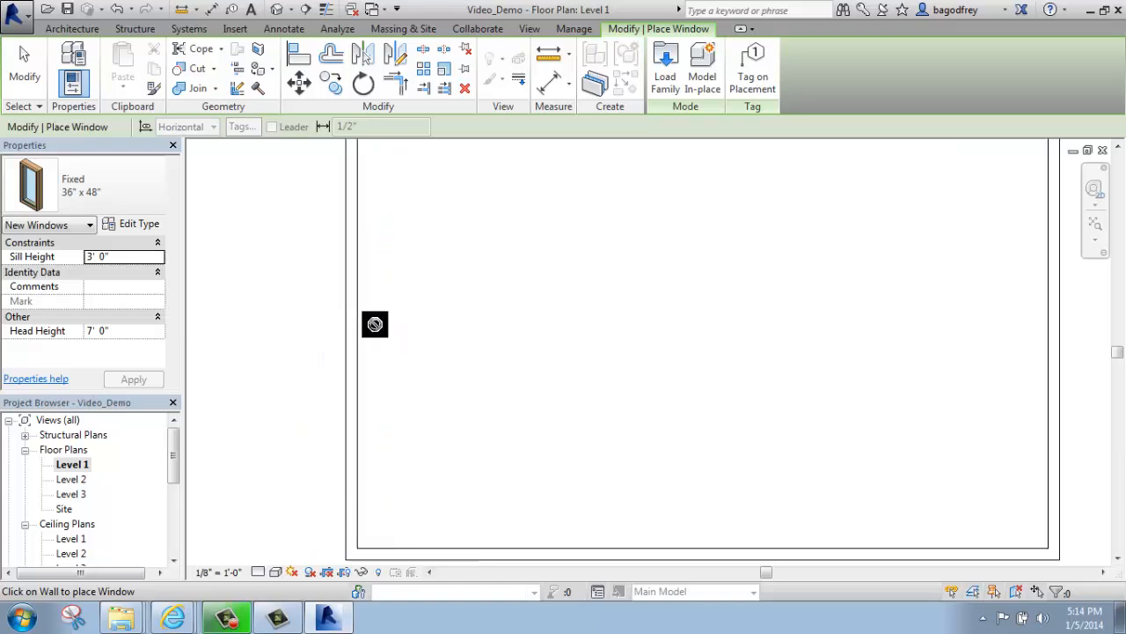
mouse_move(355, 324)
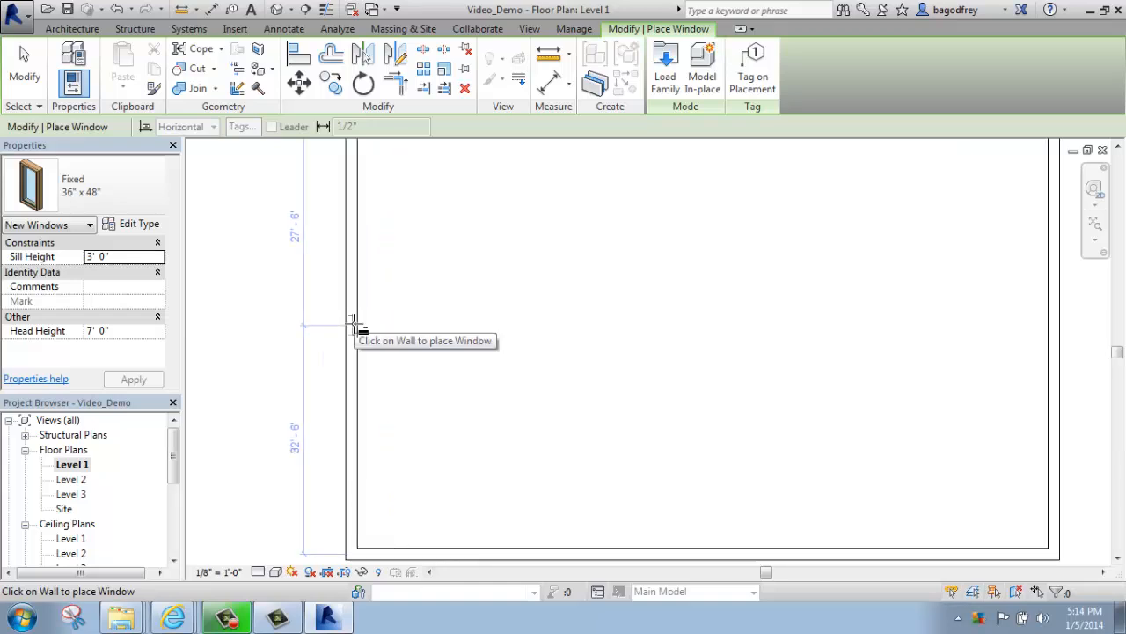
mouse_move(355, 327)
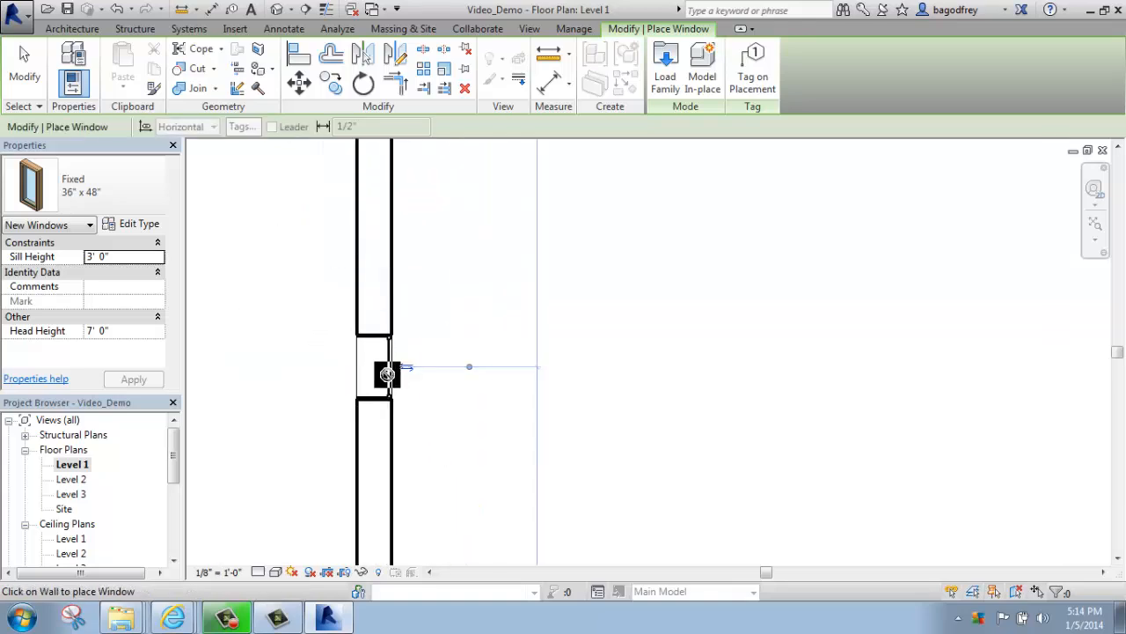
Place two fixed 36" x 48" windows along the left exterior wall
click(387, 204)
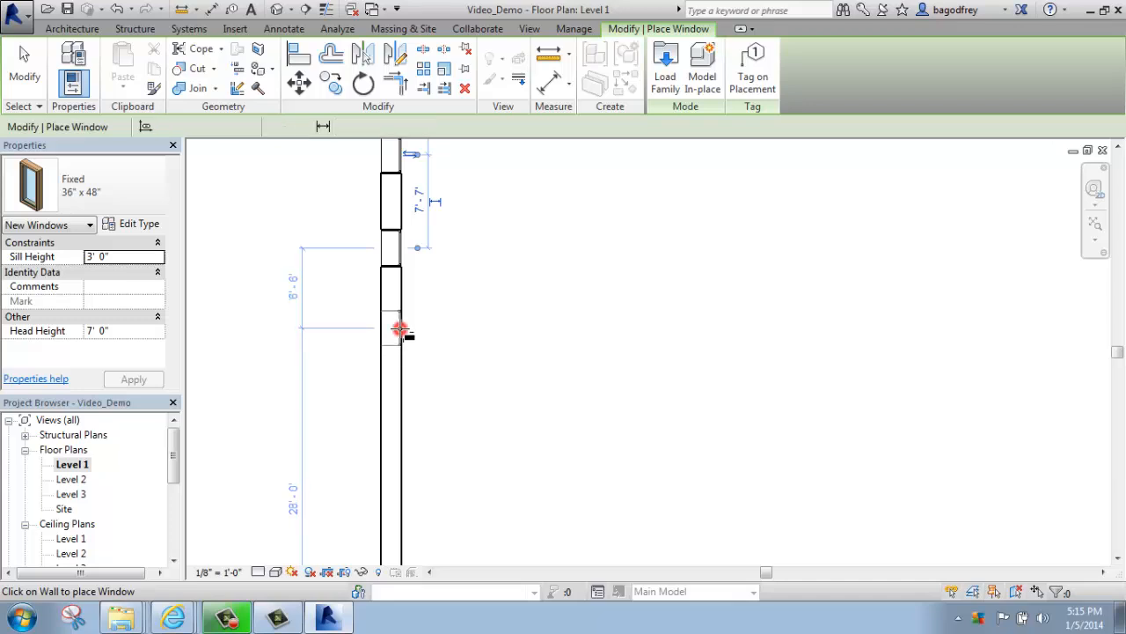
click(398, 331)
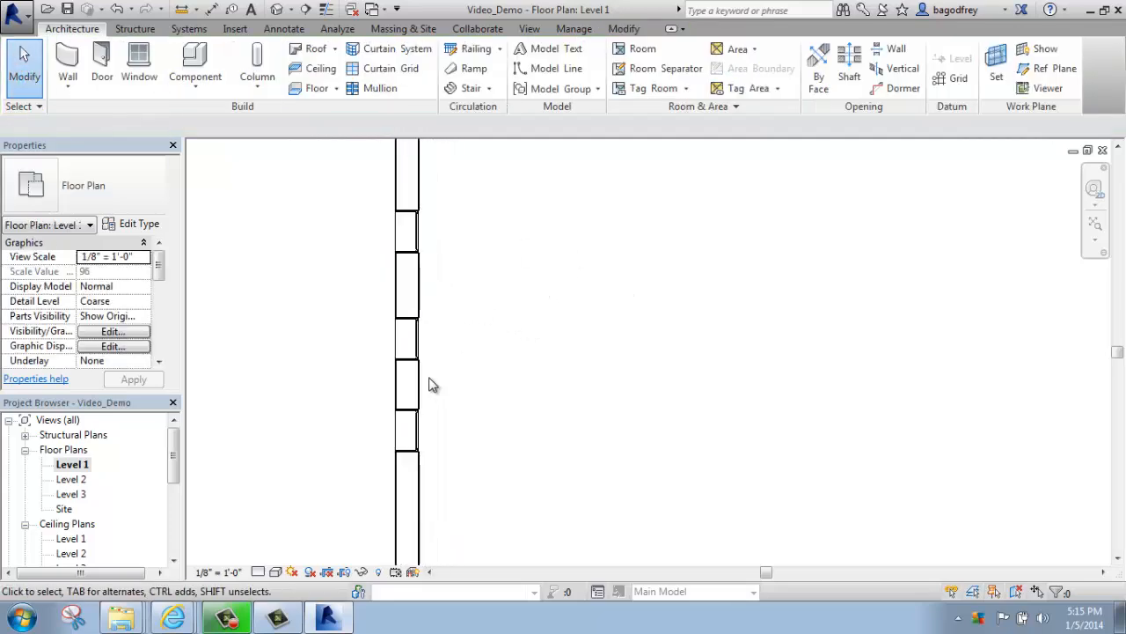
Select the fixed windows and the brick-on-CMU wall in turn to review their temporary spacing dimensions
click(413, 228)
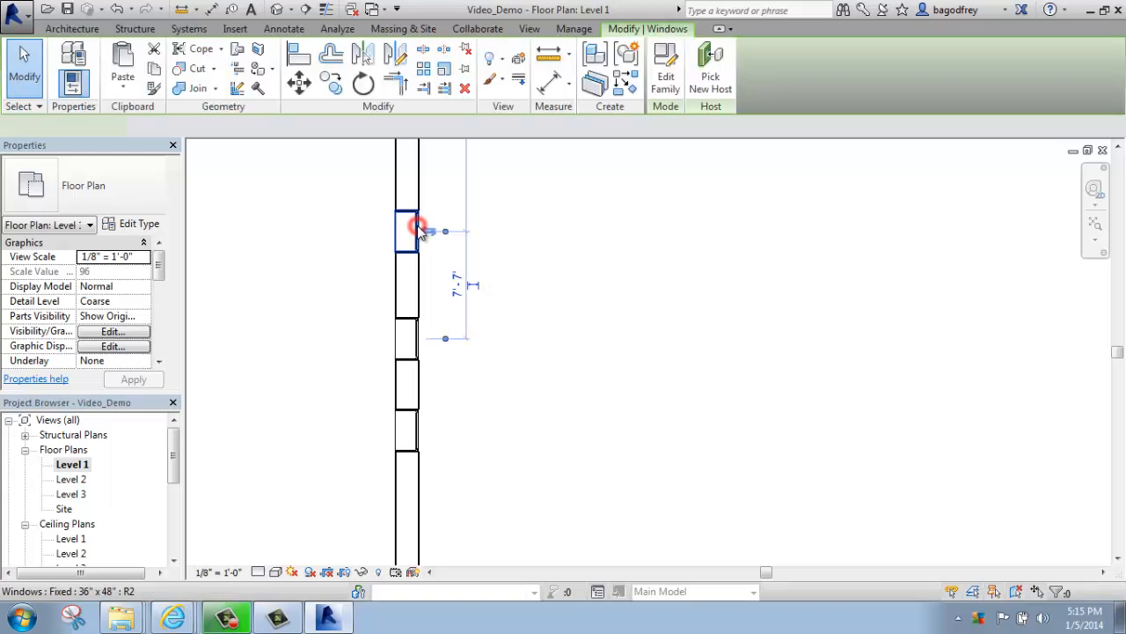
click(416, 229)
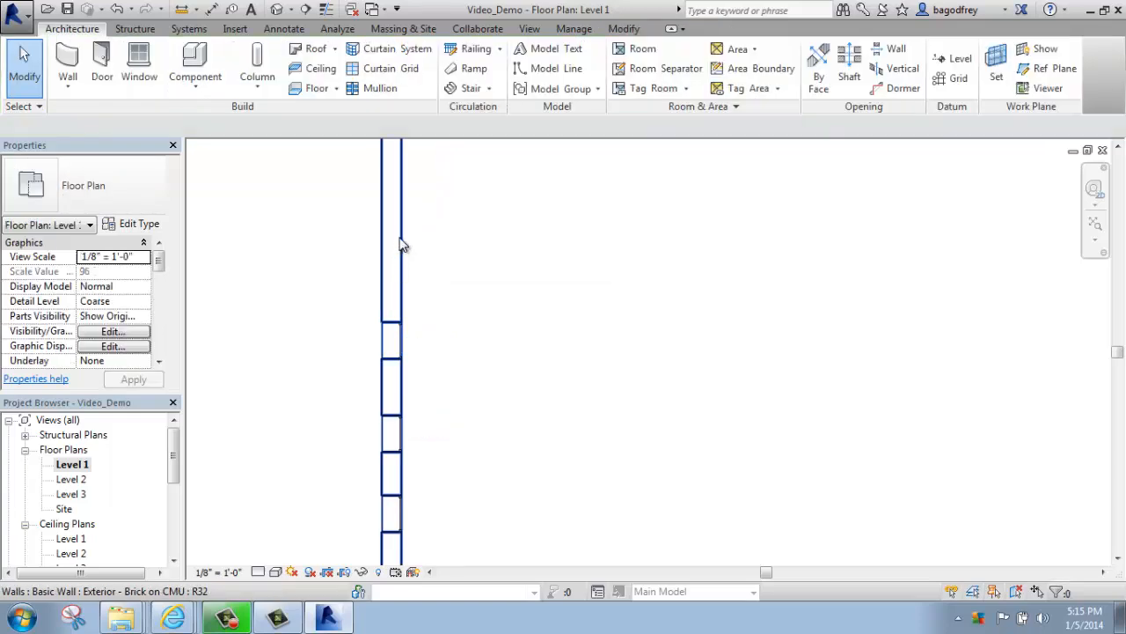
click(391, 344)
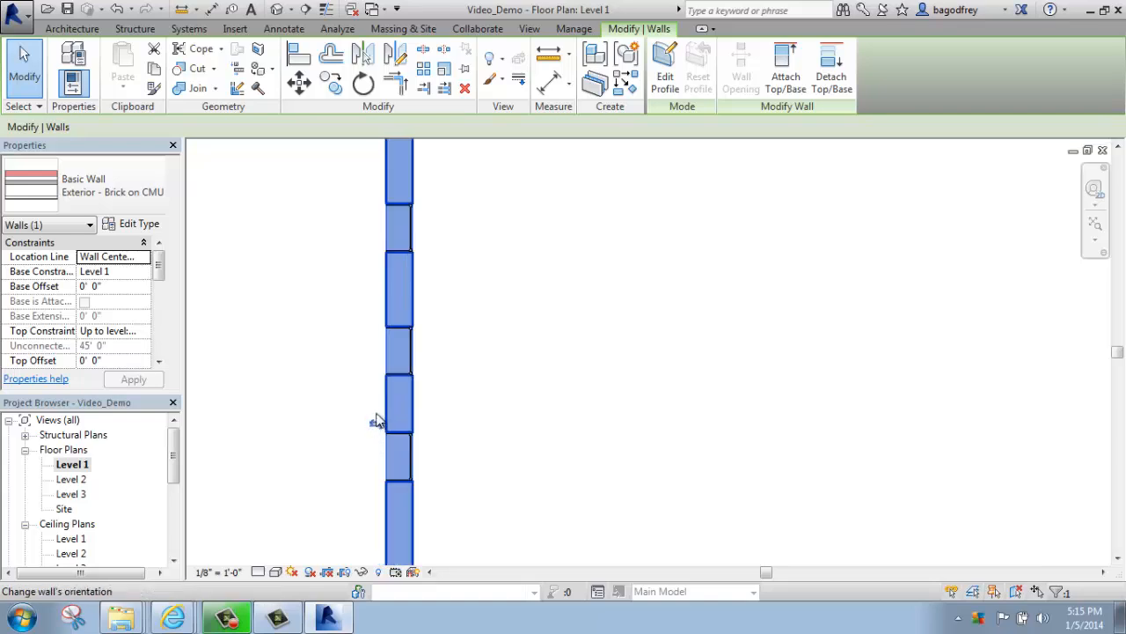
click(440, 254)
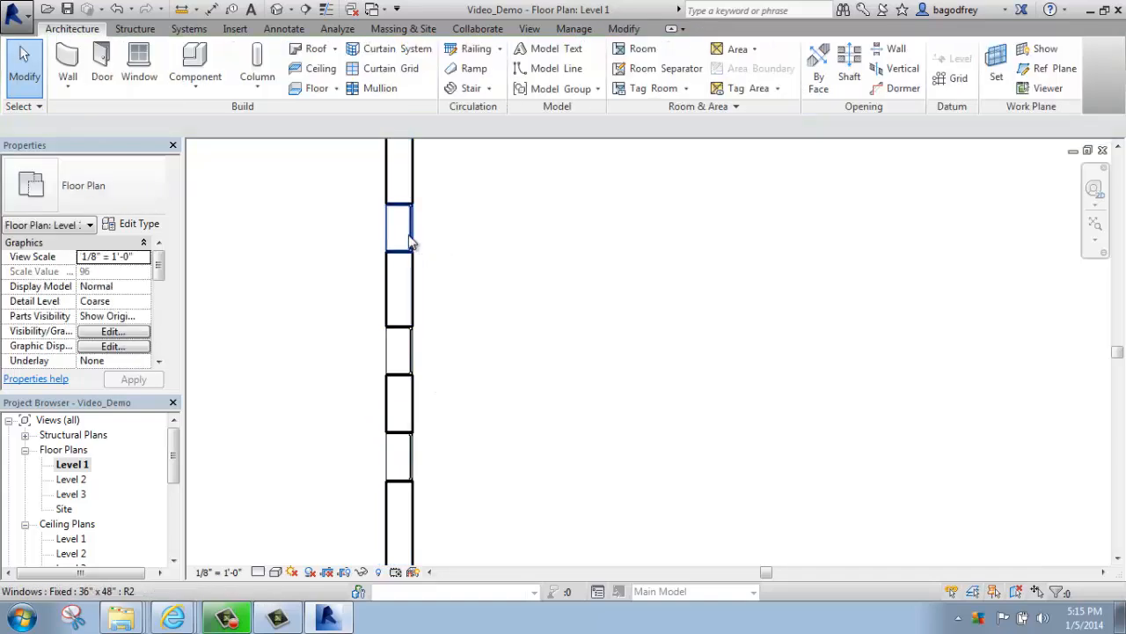
click(398, 215)
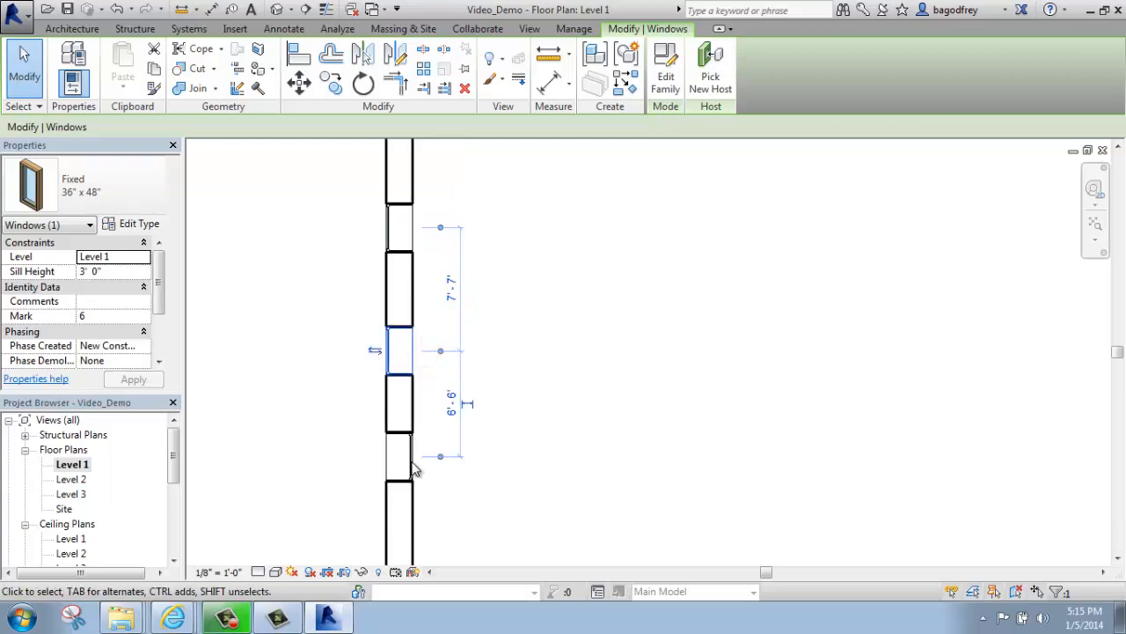
click(423, 454)
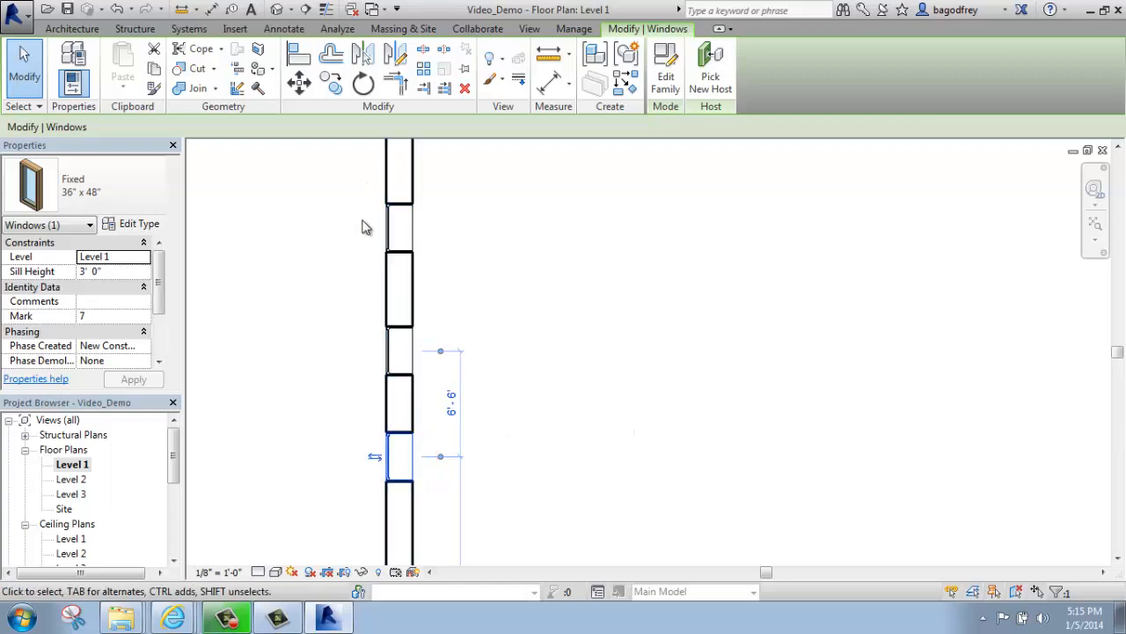
mouse_move(422, 252)
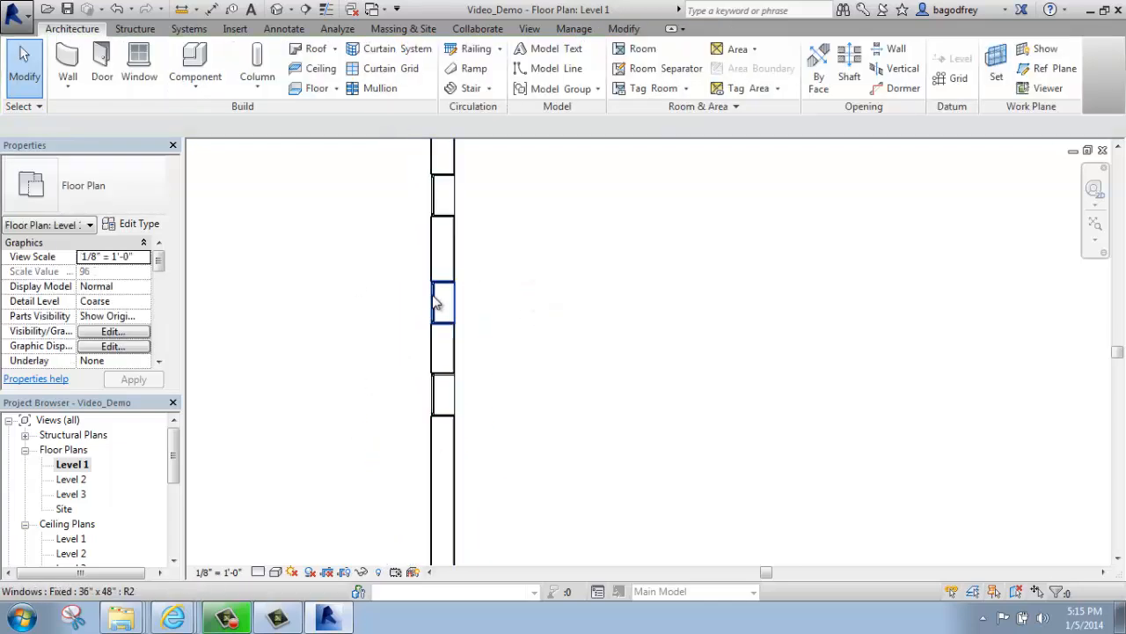
Respace a fixed window by moving its dimension reference to the neighbouring window and editing the distance
click(443, 303)
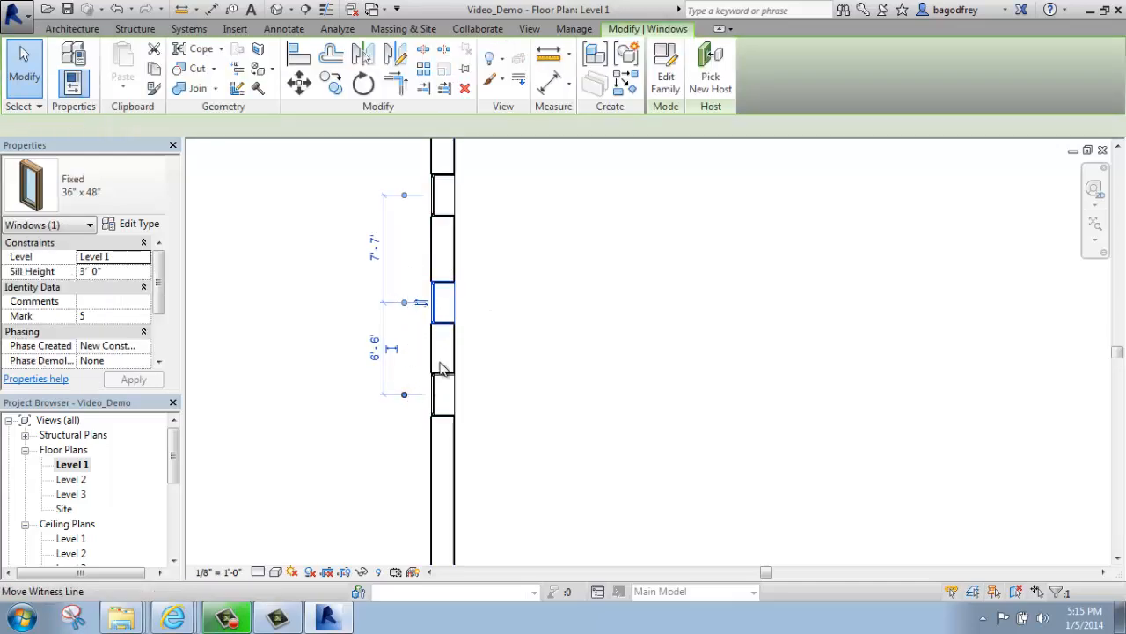
click(443, 401)
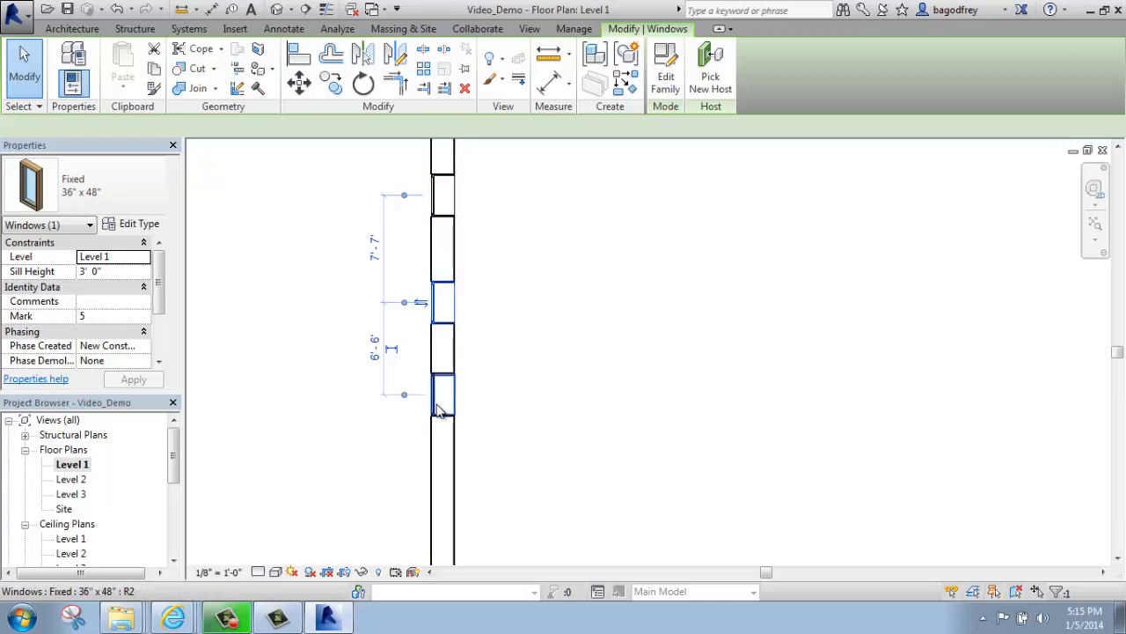
click(444, 396)
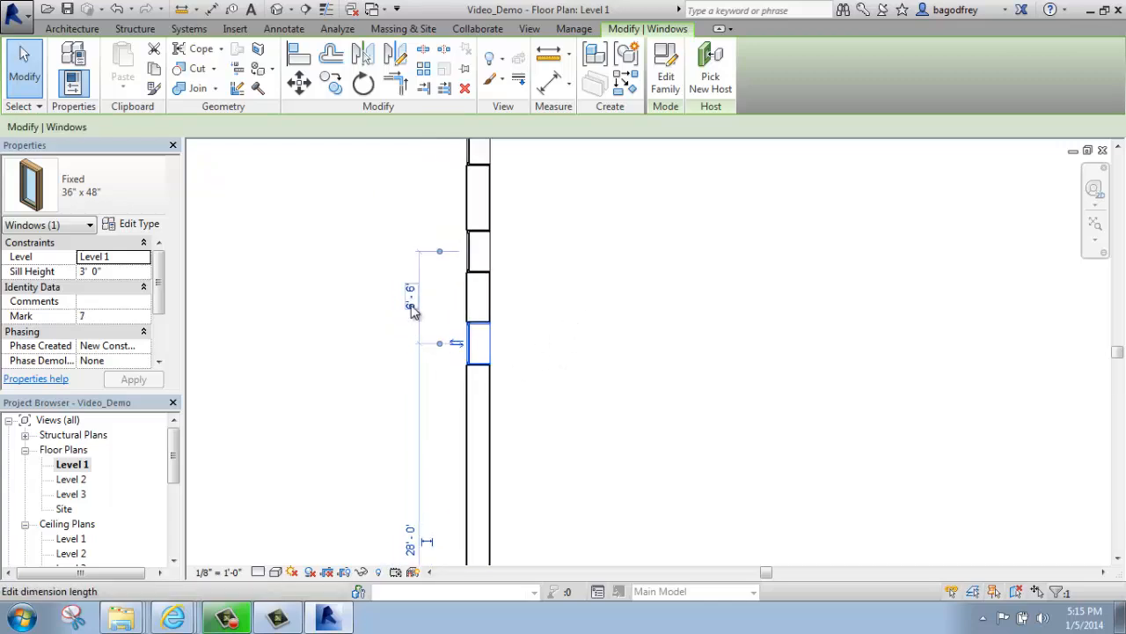
click(411, 288)
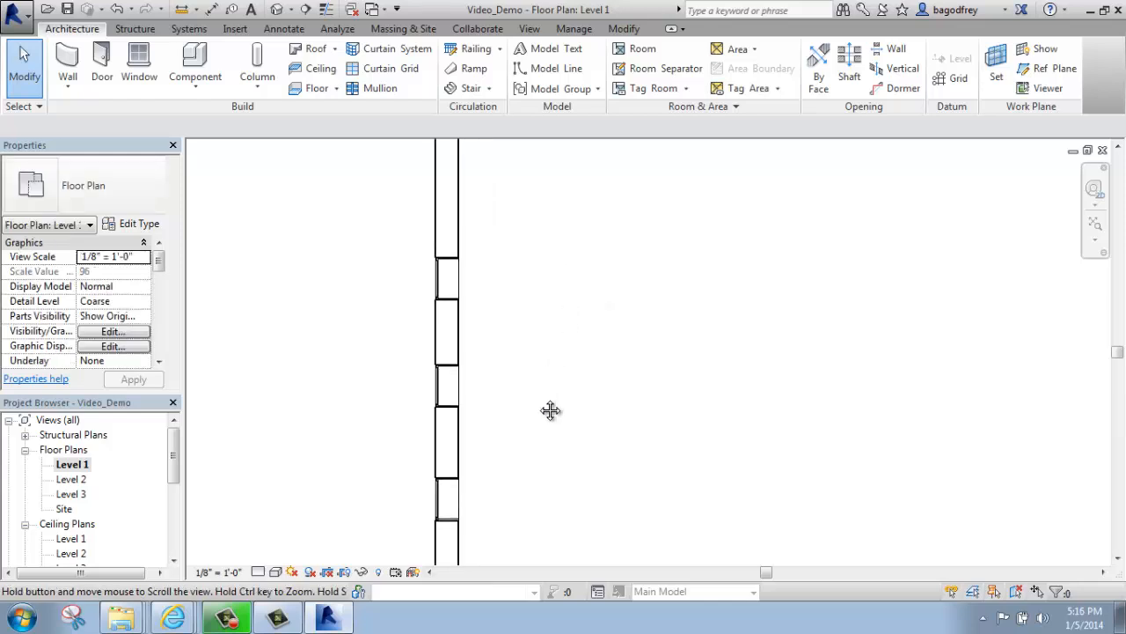
Respace another fixed window by editing its temporary dimension to the neighbouring window
click(444, 278)
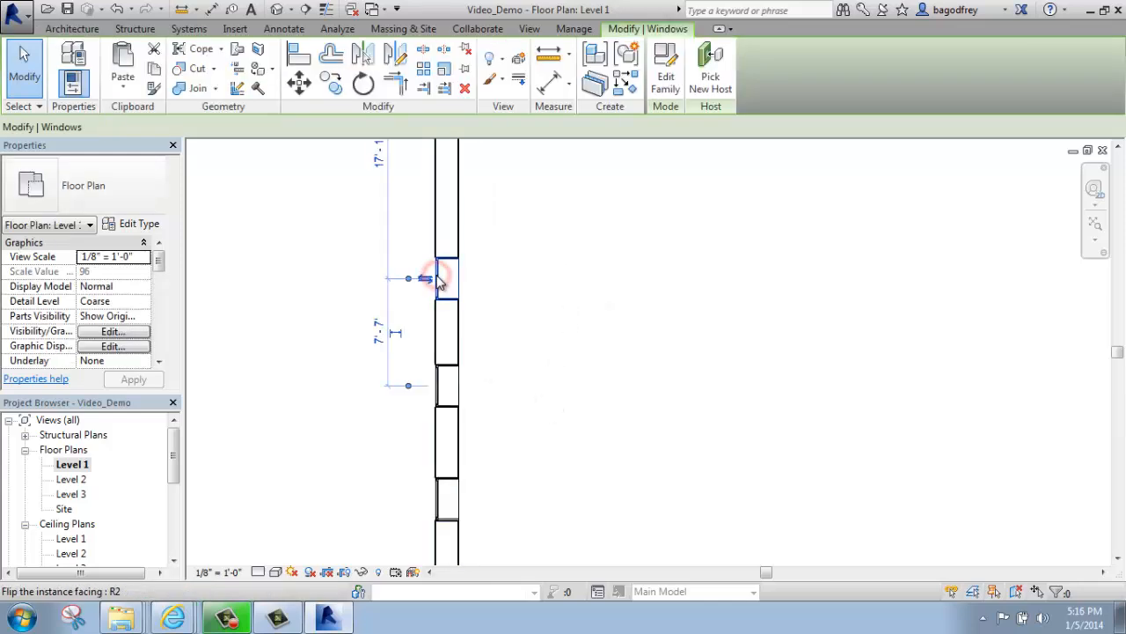
click(436, 278)
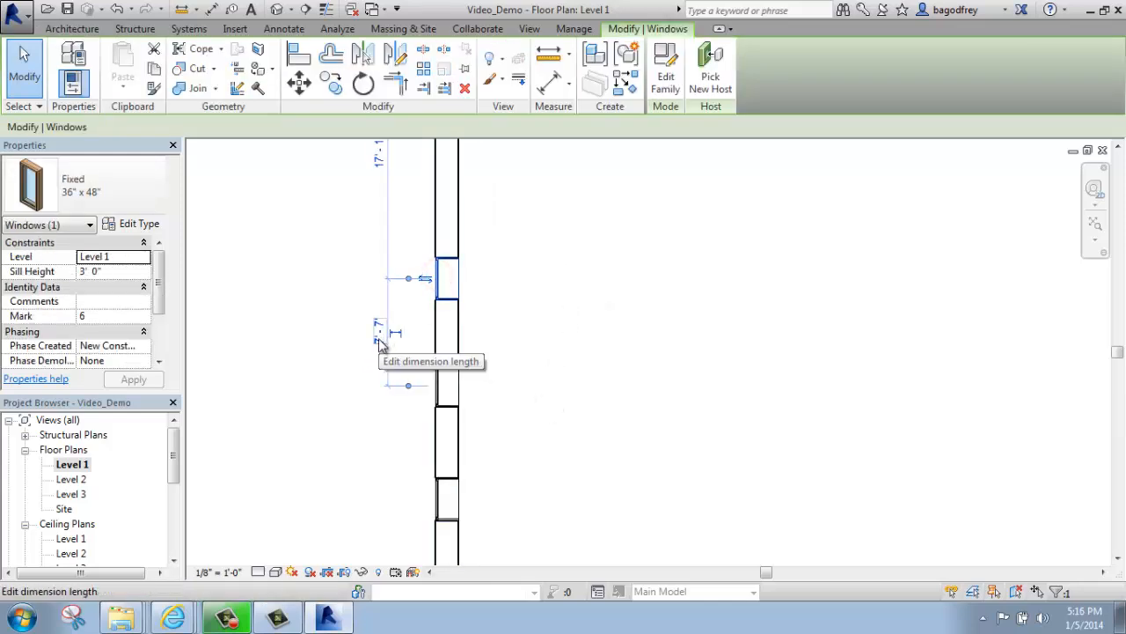
click(379, 343)
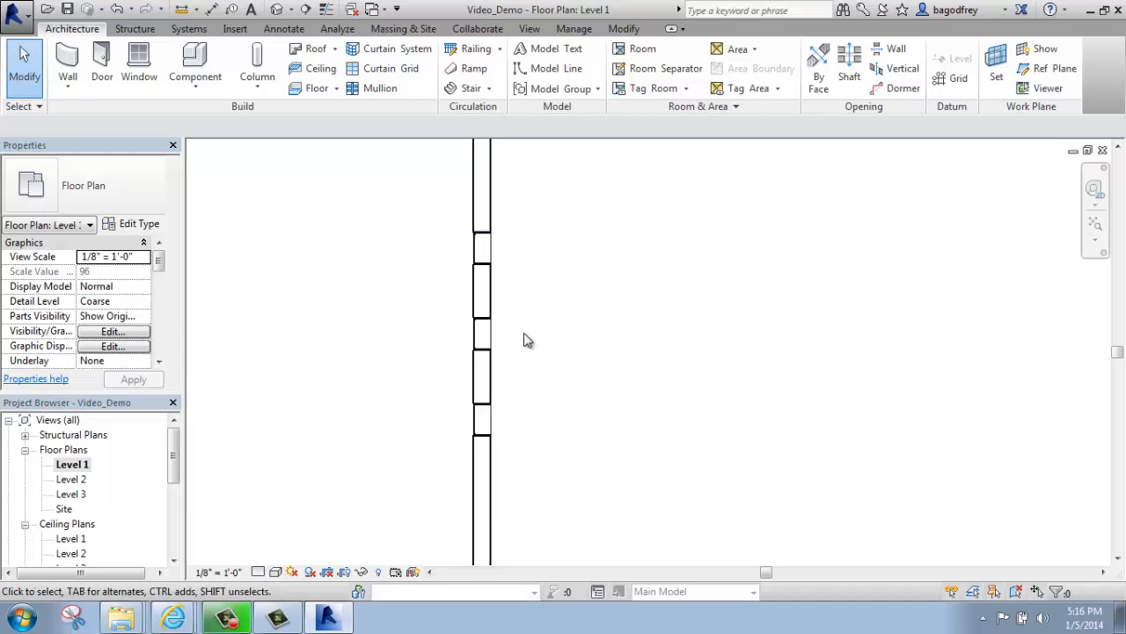
click(475, 243)
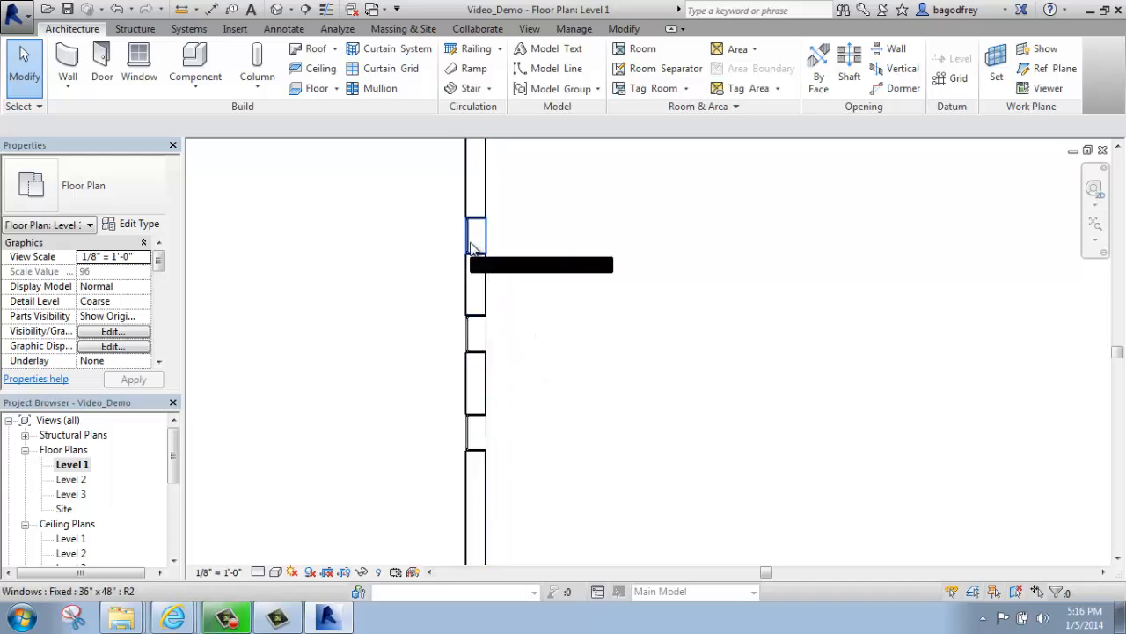
click(475, 236)
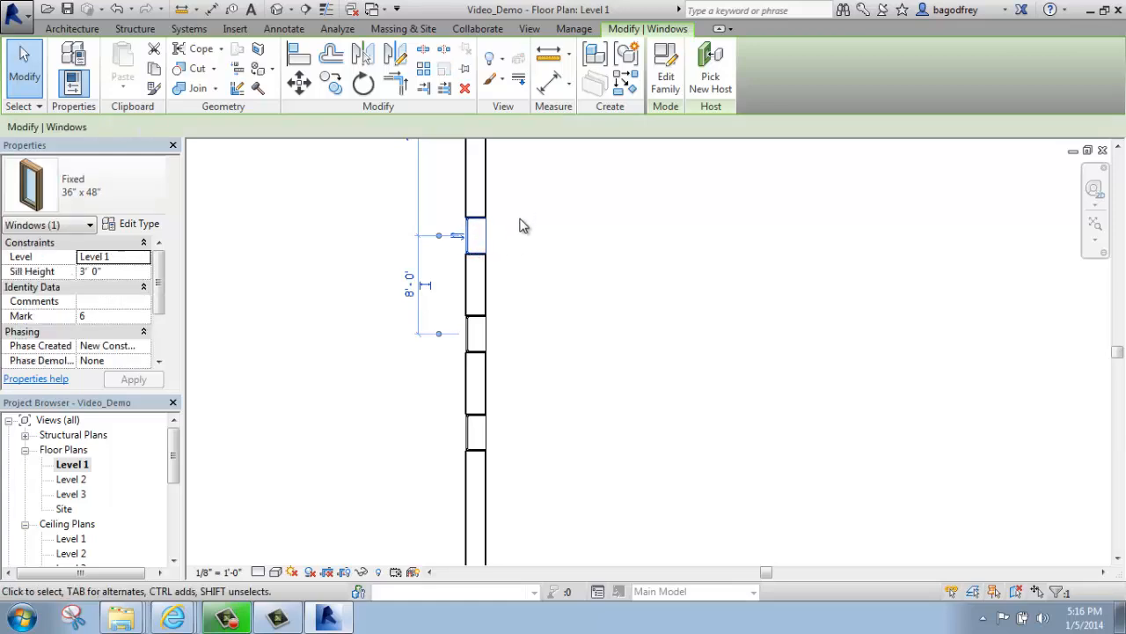
mouse_move(409, 285)
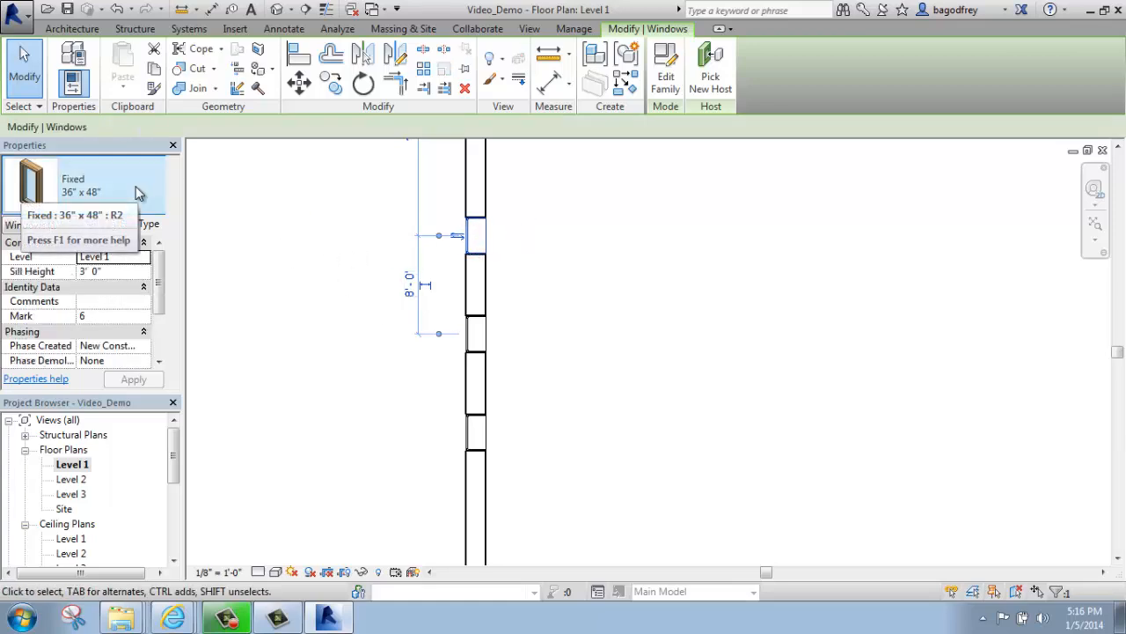
click(114, 184)
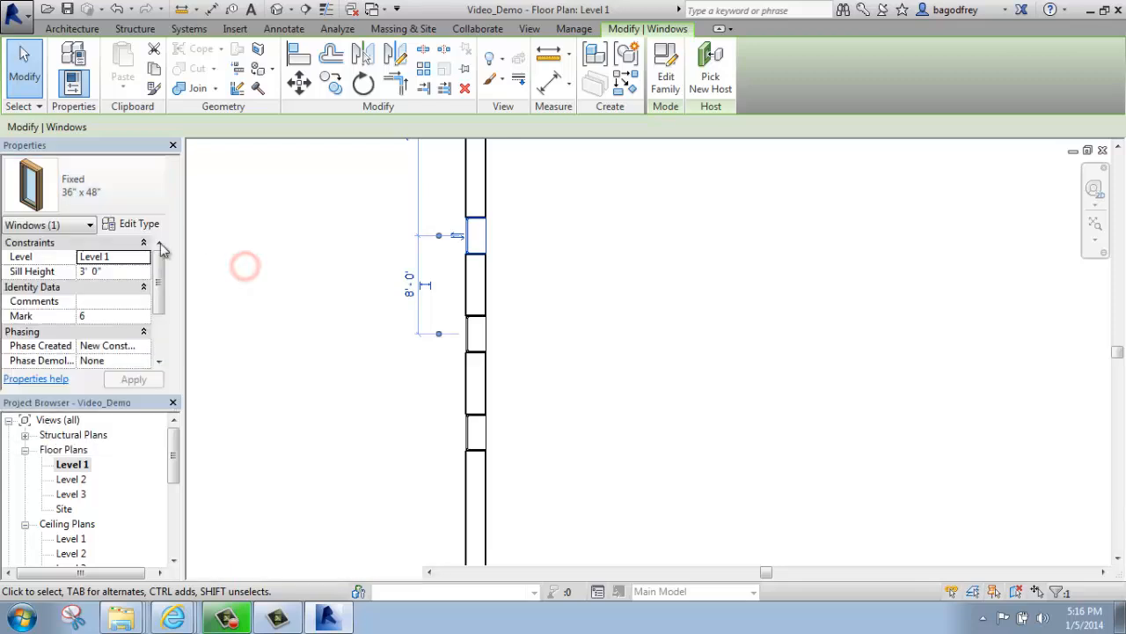
mouse_move(141, 185)
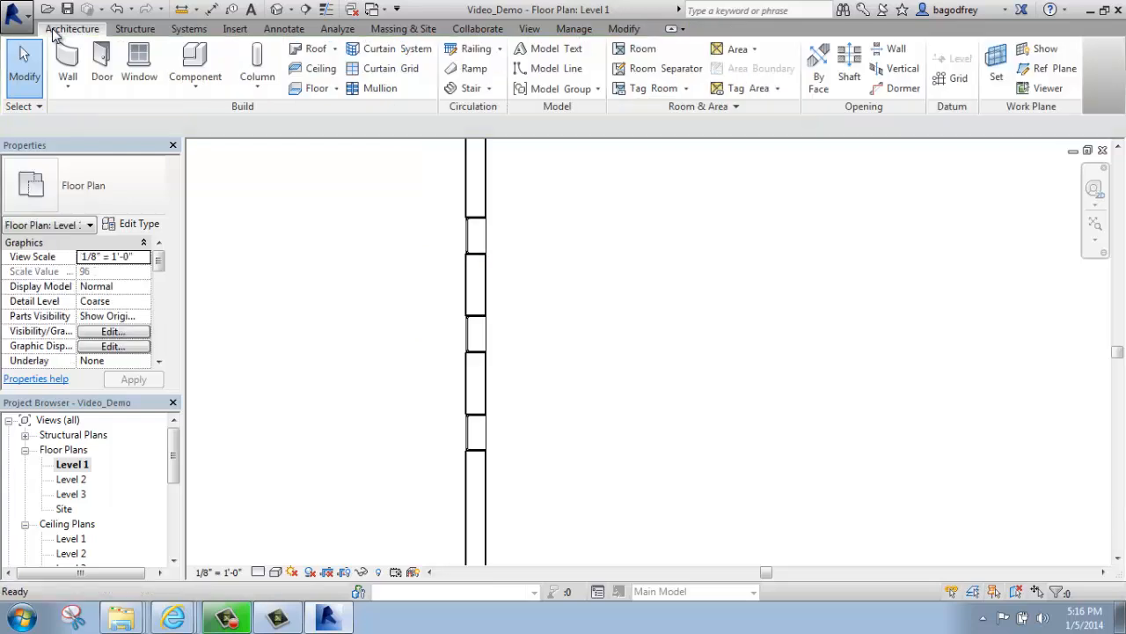
Start the Window tool again and bring up Load Family at the US Imperial library
click(138, 67)
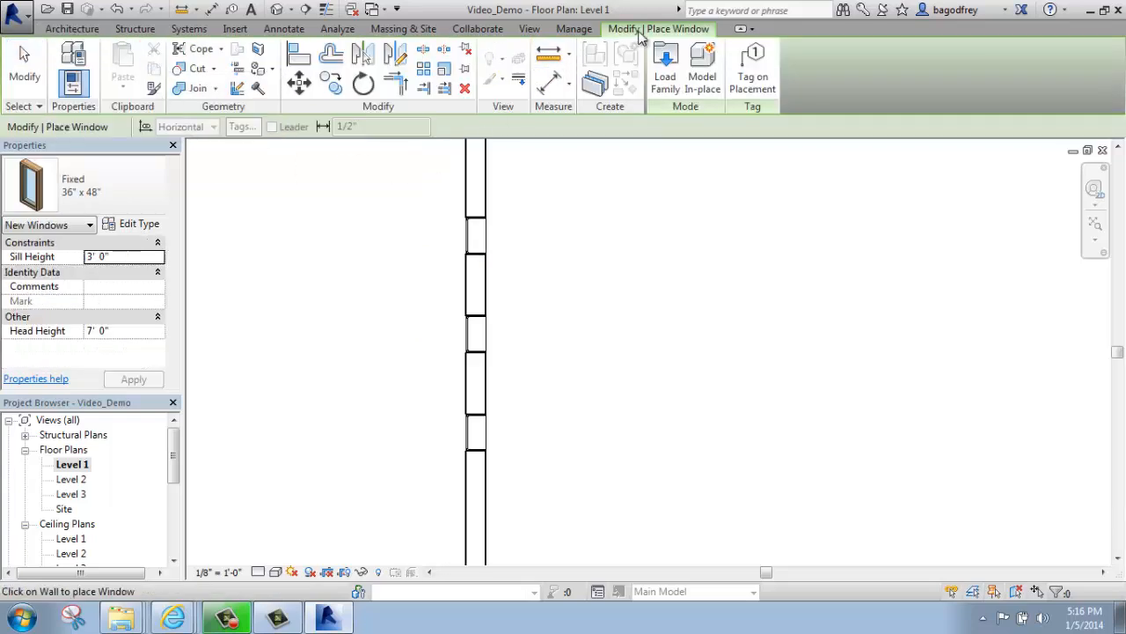
mouse_move(665, 67)
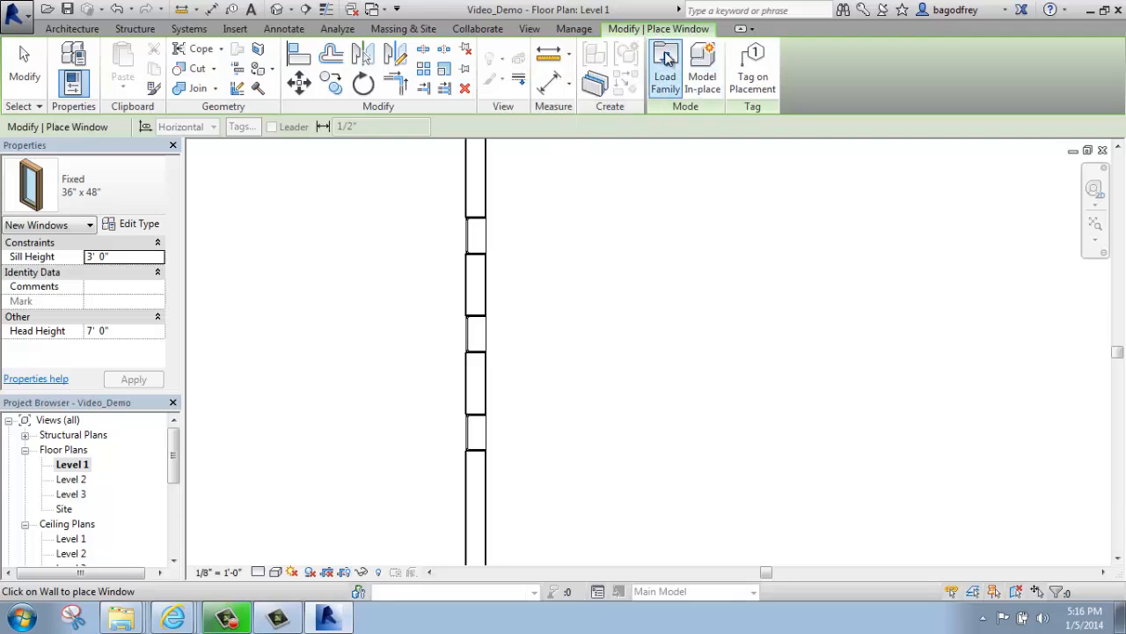
mouse_move(666, 67)
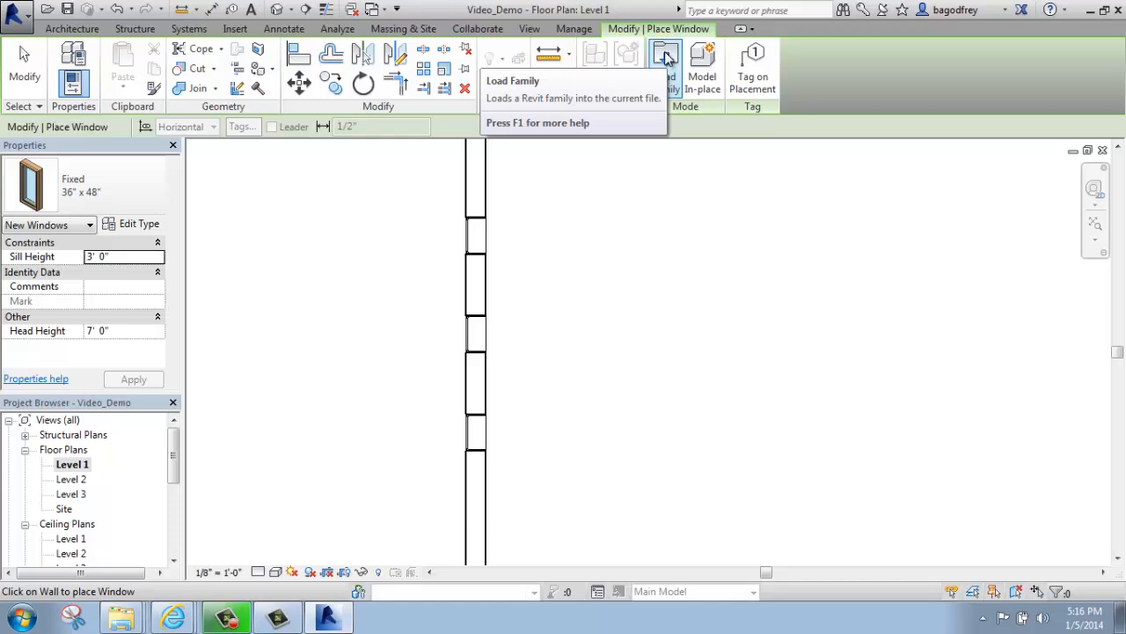
mouse_move(665, 55)
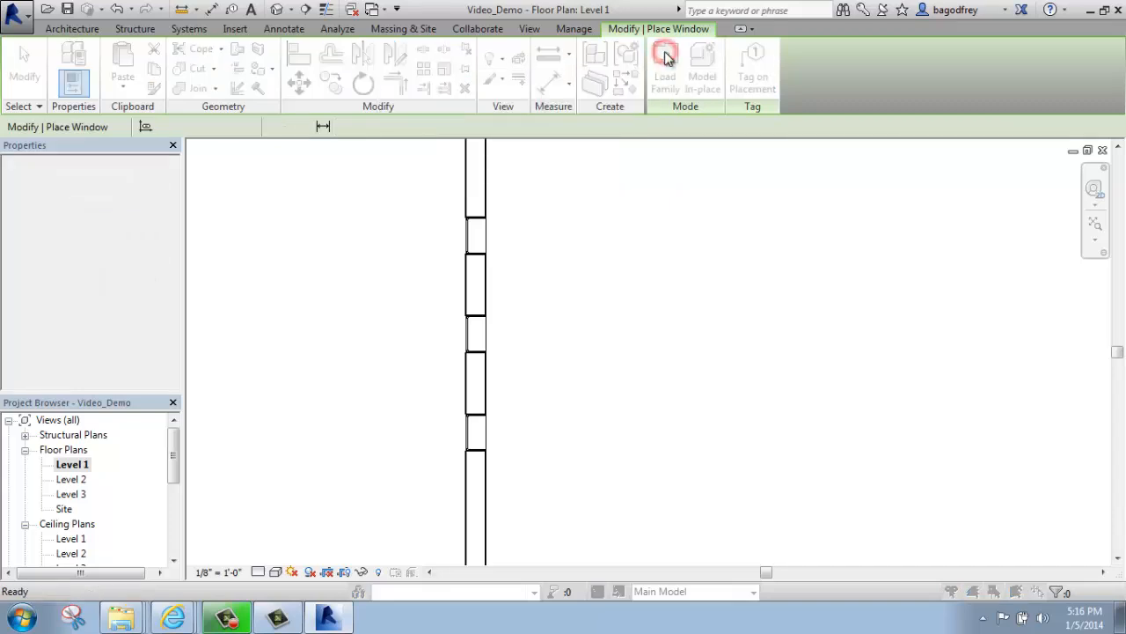
click(665, 62)
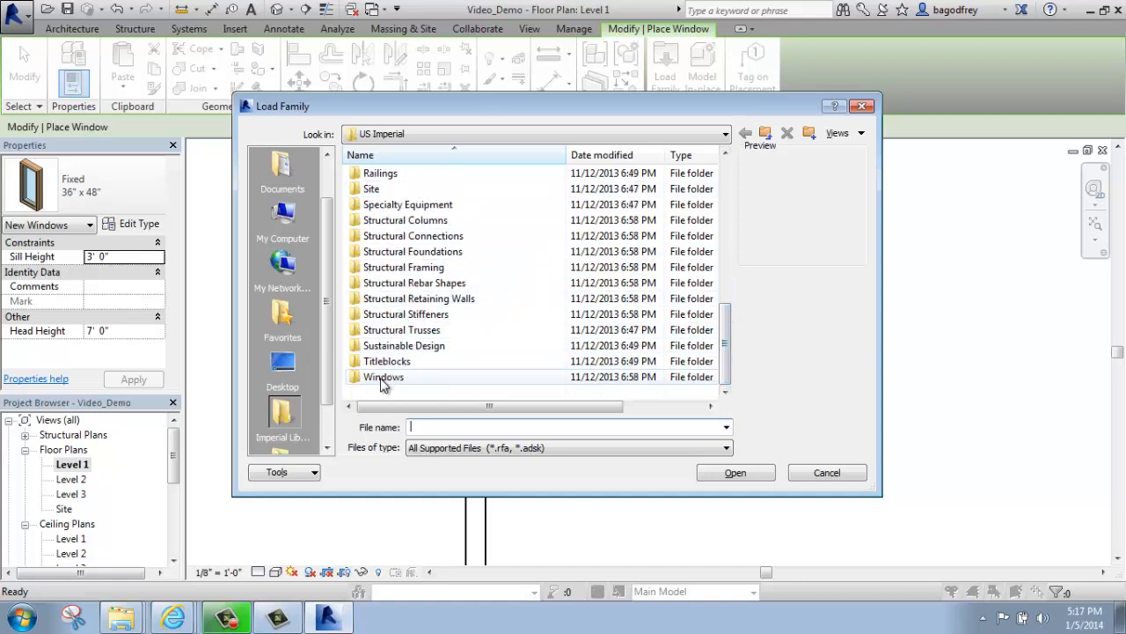
Enter the Windows folder and preview Archtop, Awning, Combination and Ellipse with Trim families
double_click(384, 377)
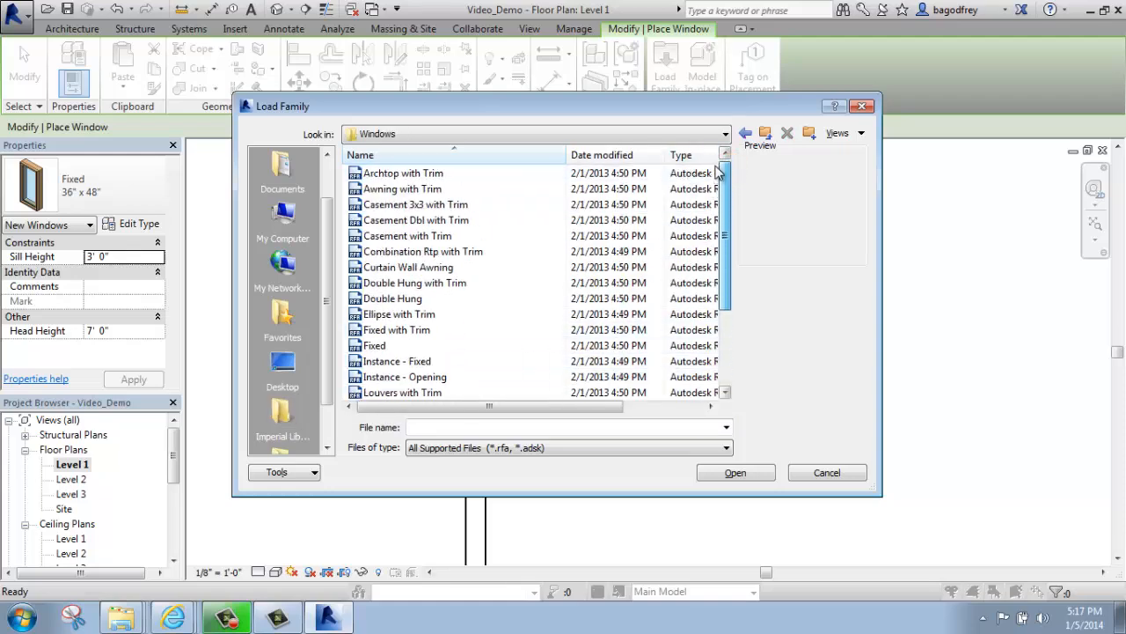
click(403, 172)
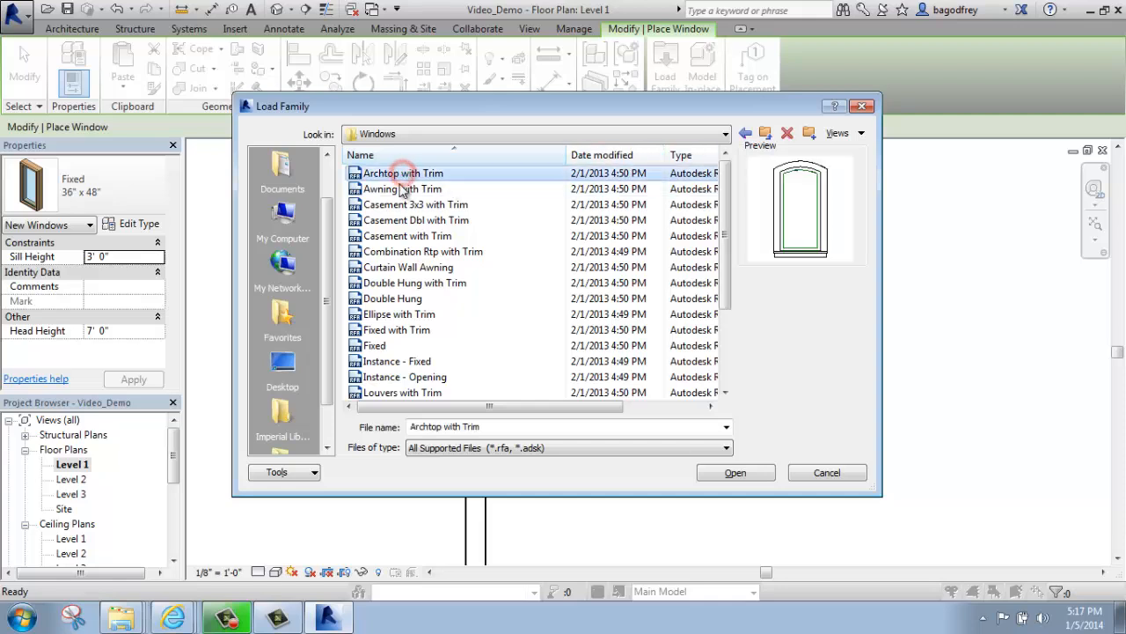
click(401, 188)
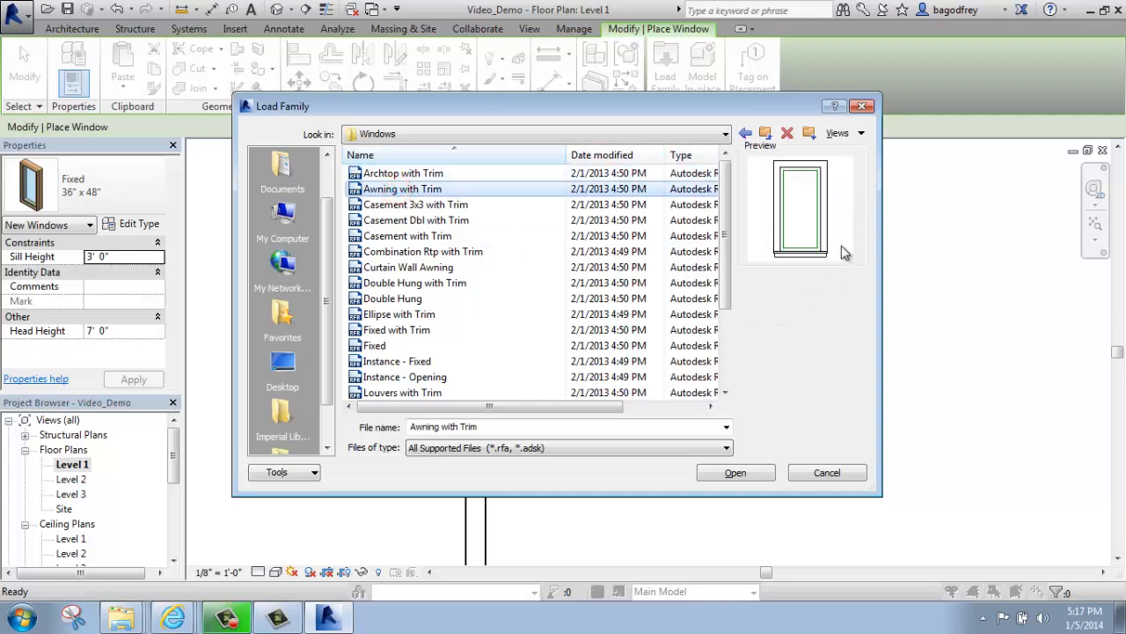
click(423, 250)
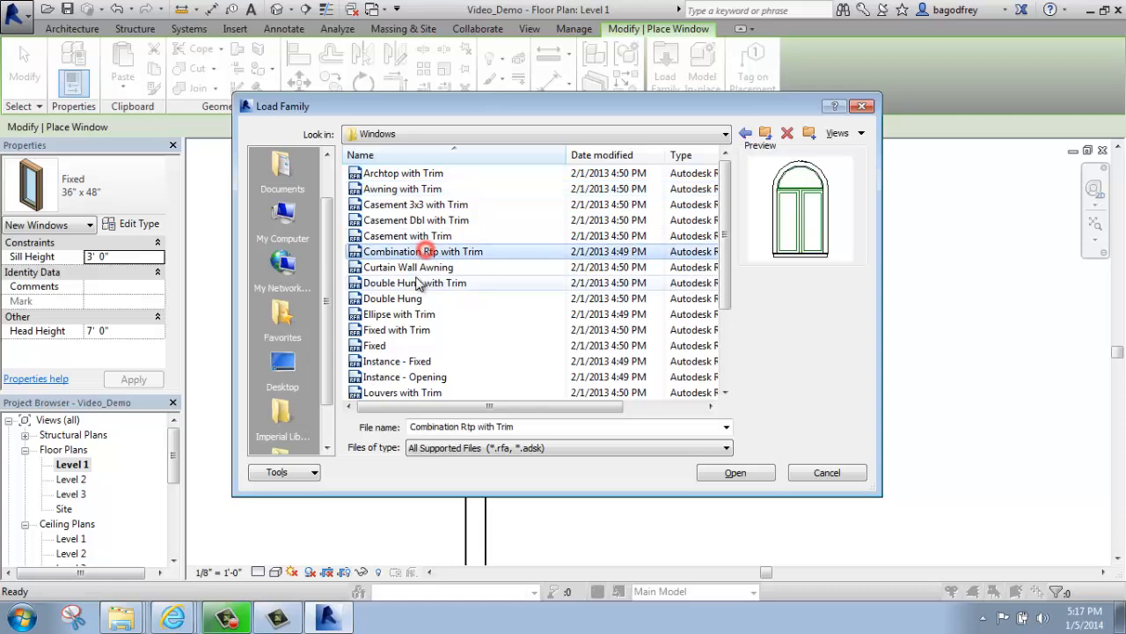
click(402, 313)
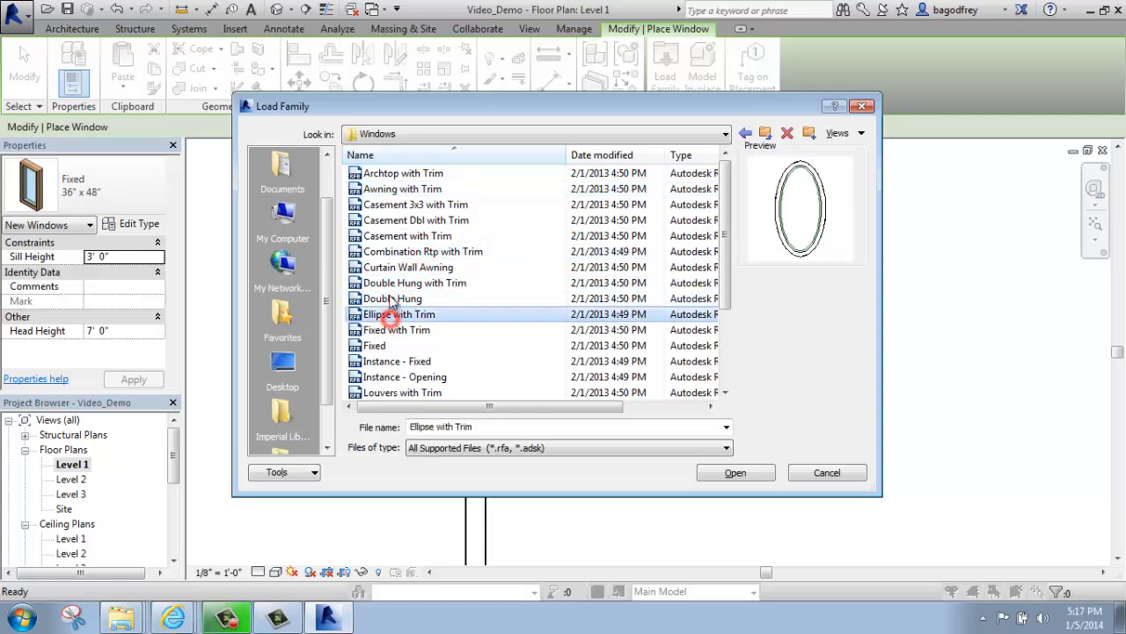
click(401, 188)
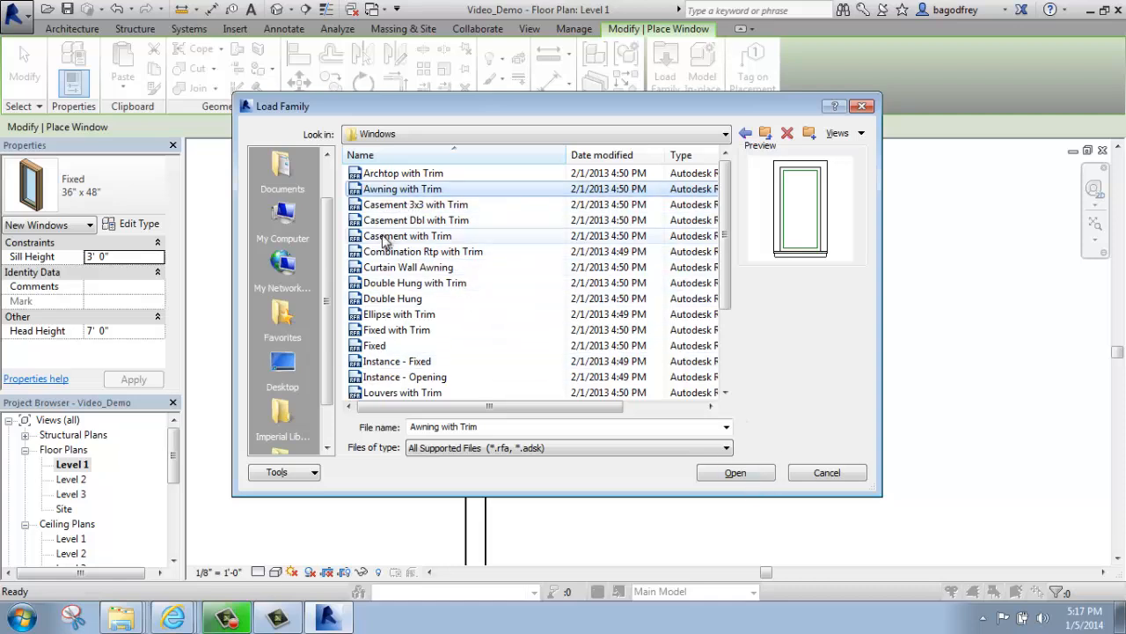
Try several multi-family selections, then load only Casement Dbl with Trim into the project
click(393, 300)
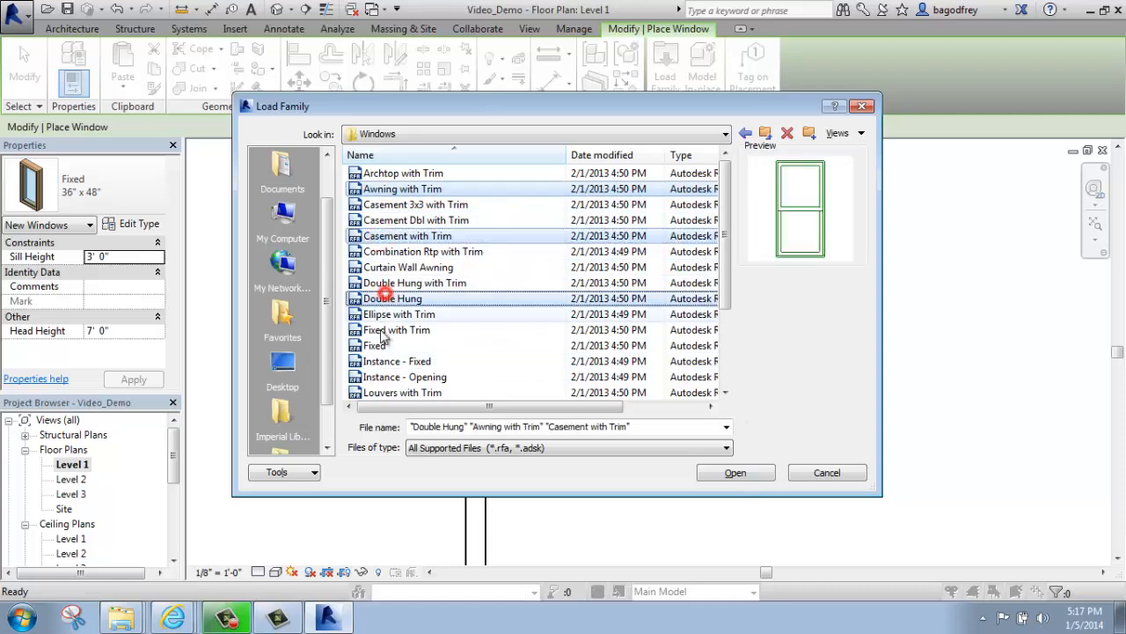
click(375, 345)
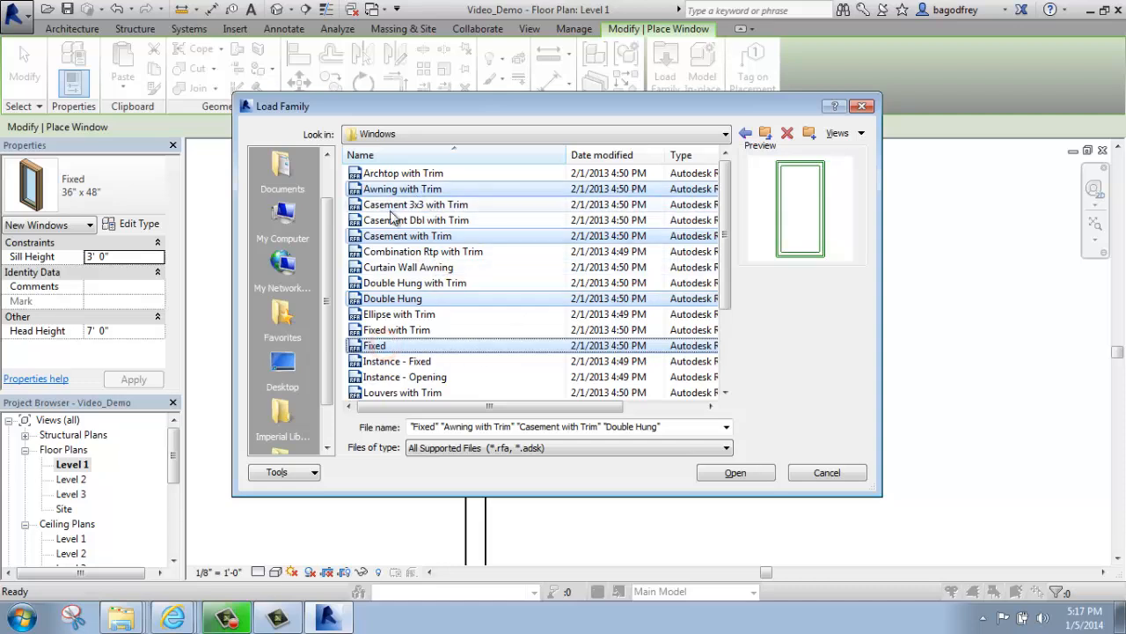
mouse_move(475, 225)
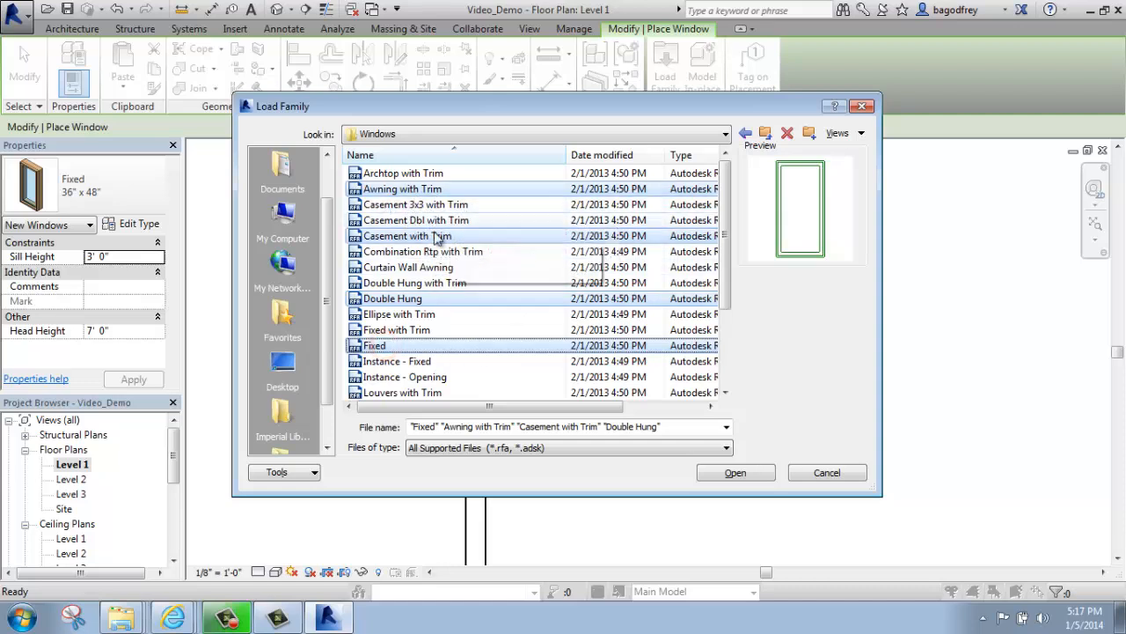
click(403, 173)
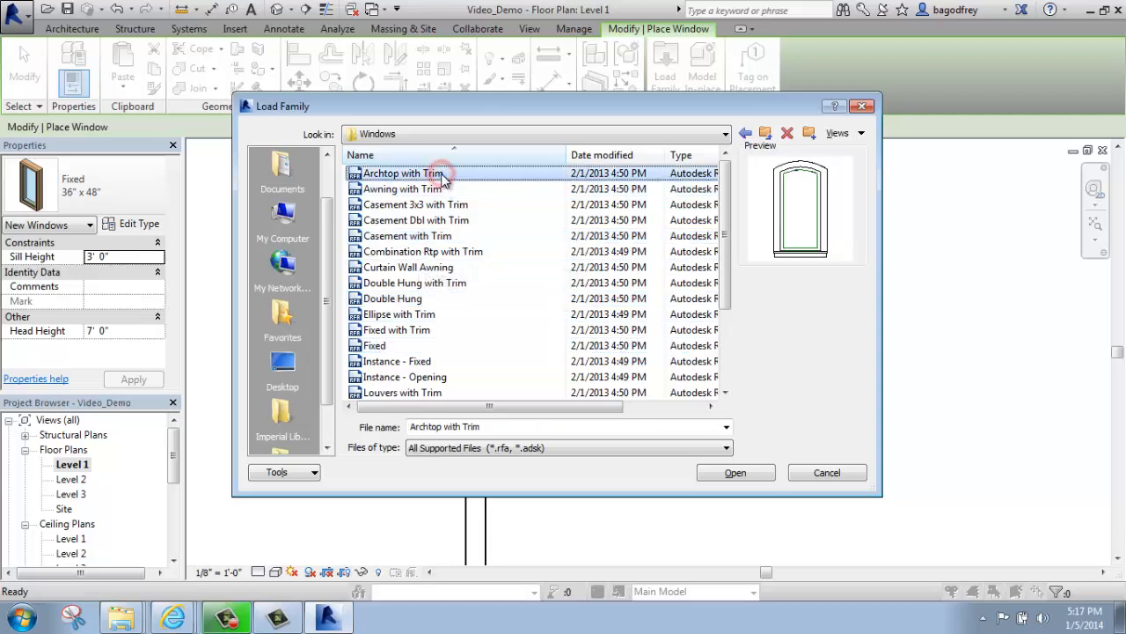
click(391, 299)
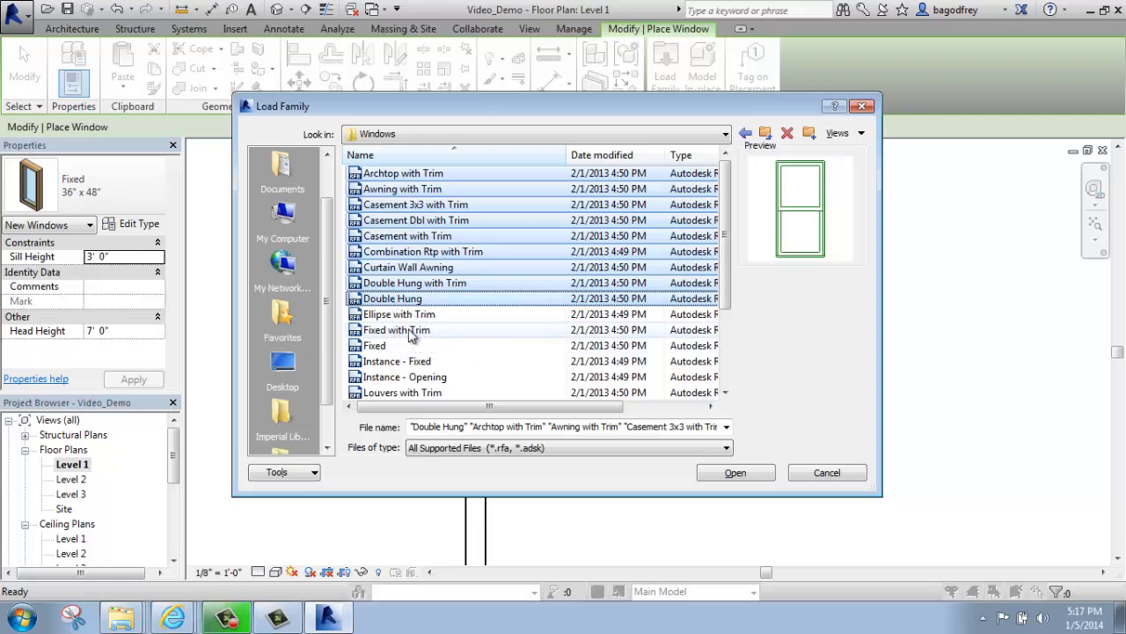
click(398, 313)
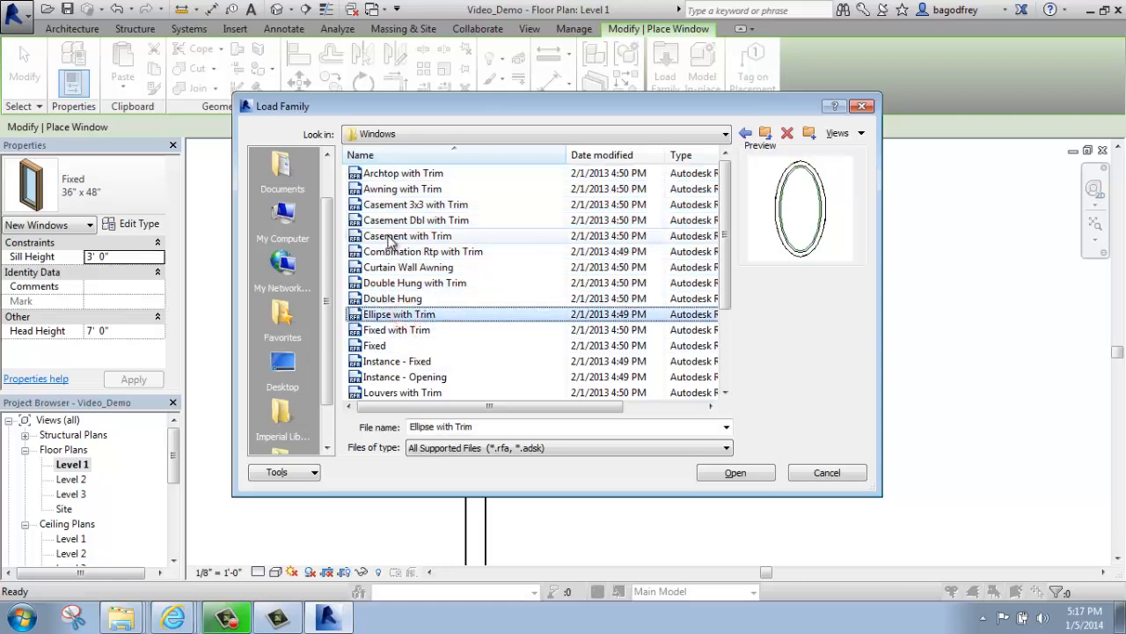
click(416, 220)
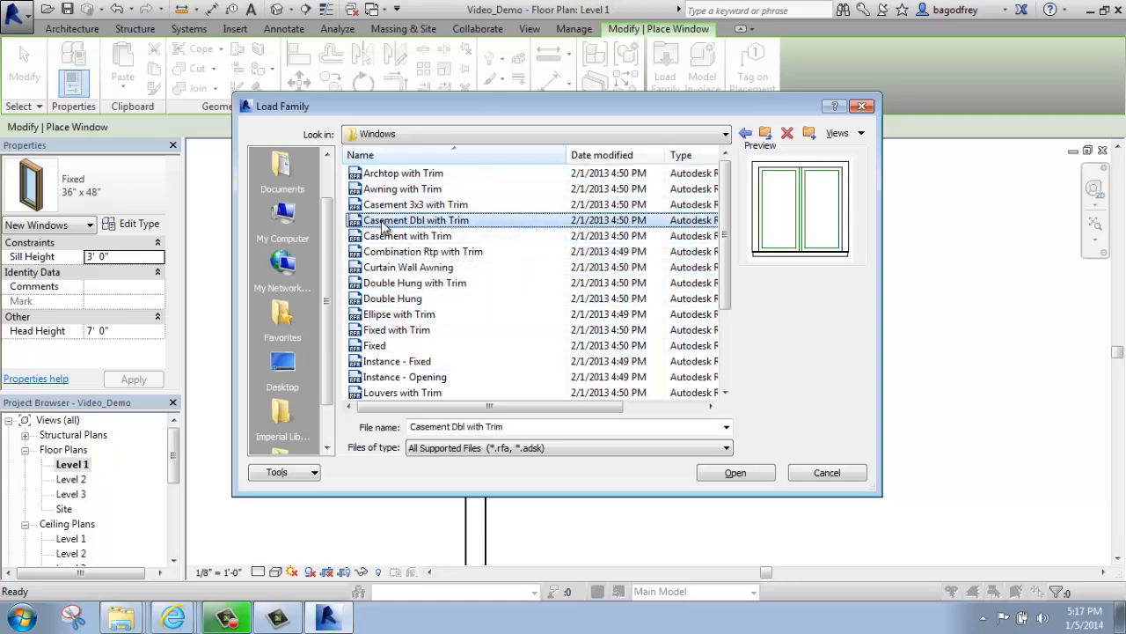
mouse_move(735, 471)
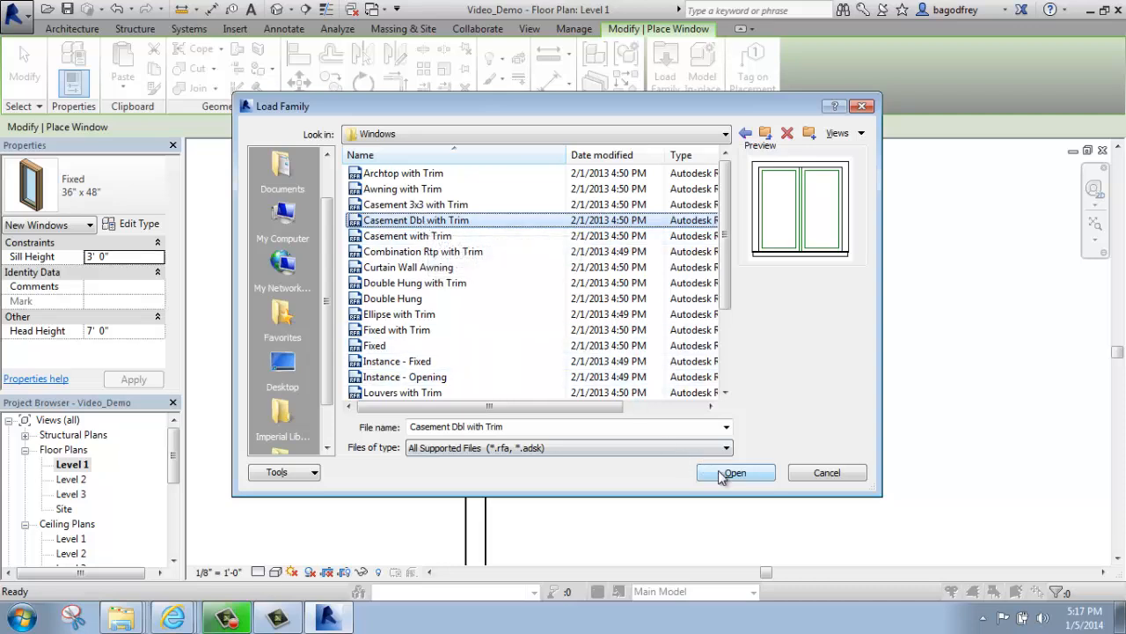
click(734, 472)
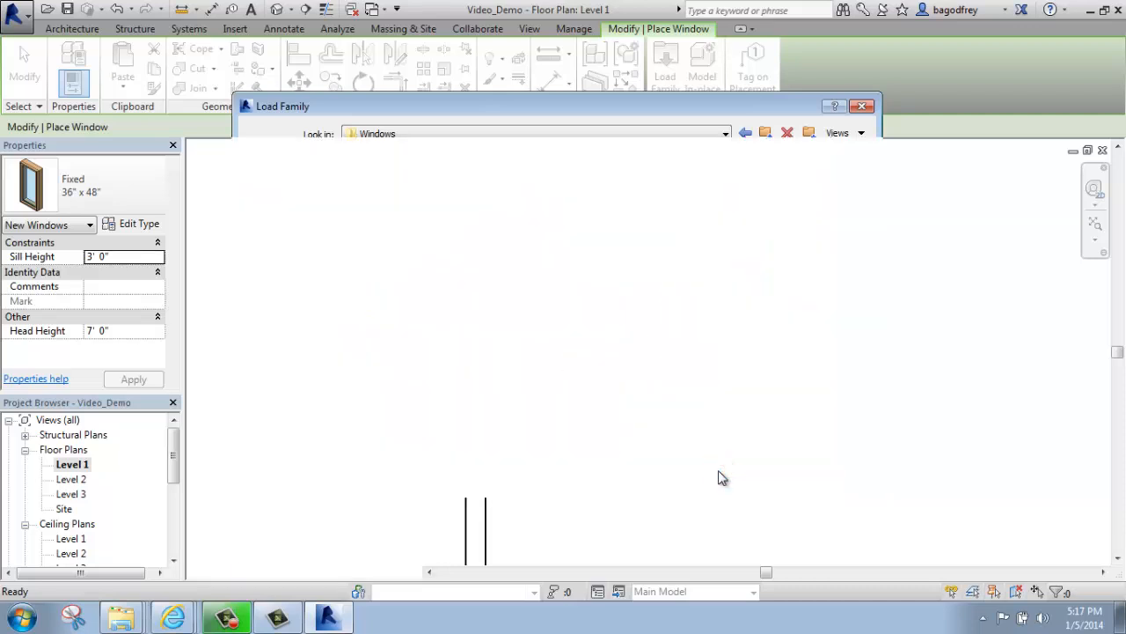
Choose the Casement Dbl with Trim 48" x 48" type from the type selector for placement
click(863, 106)
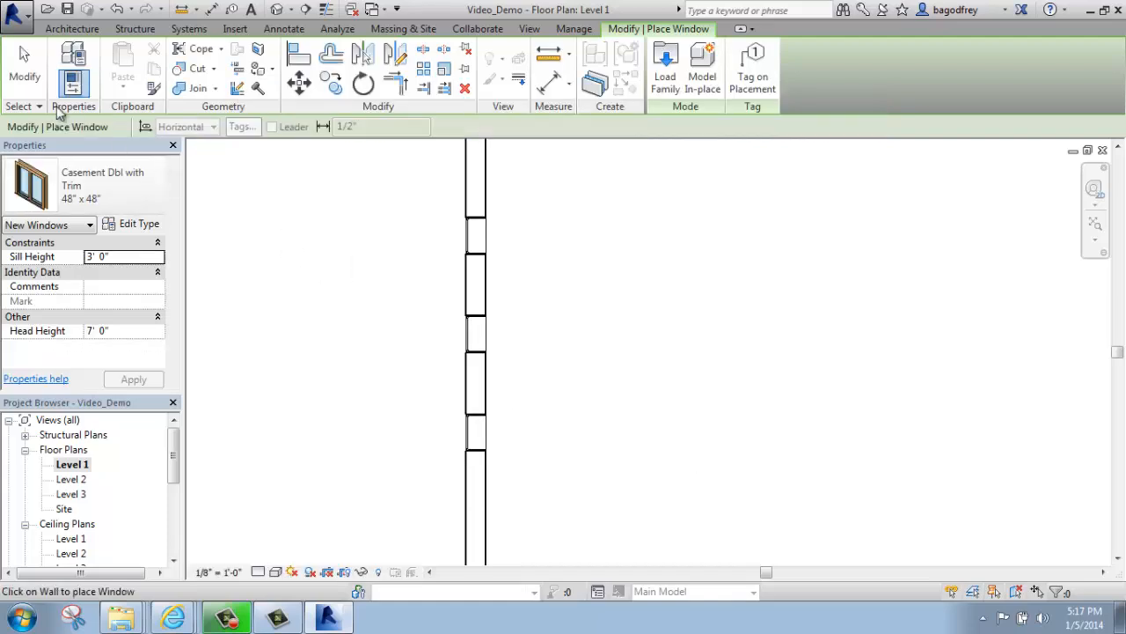
click(140, 179)
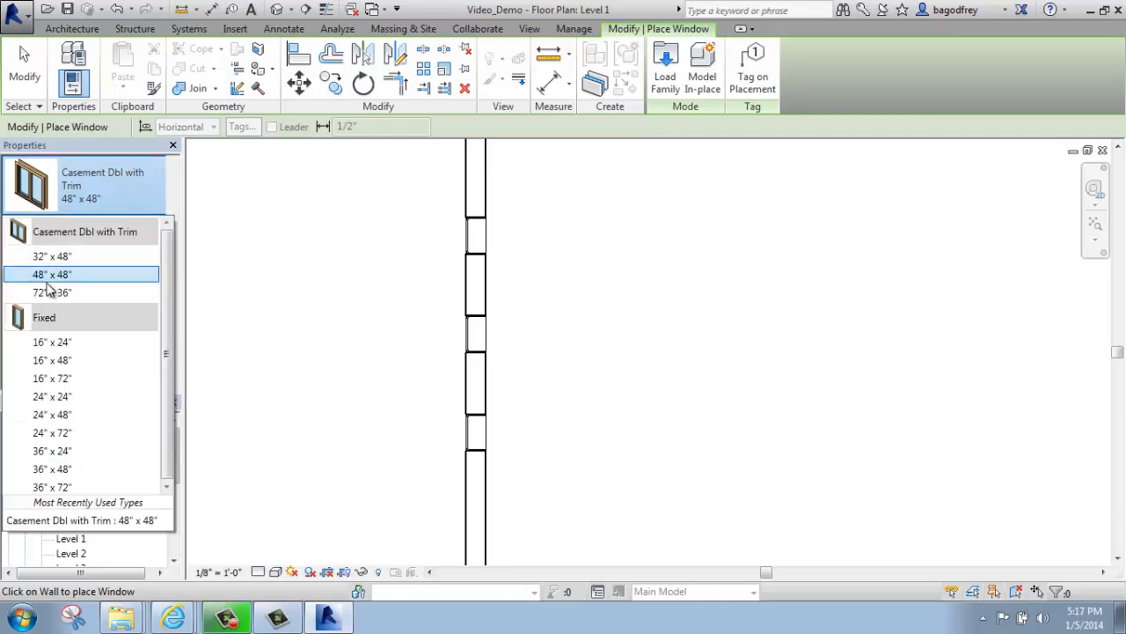
click(53, 275)
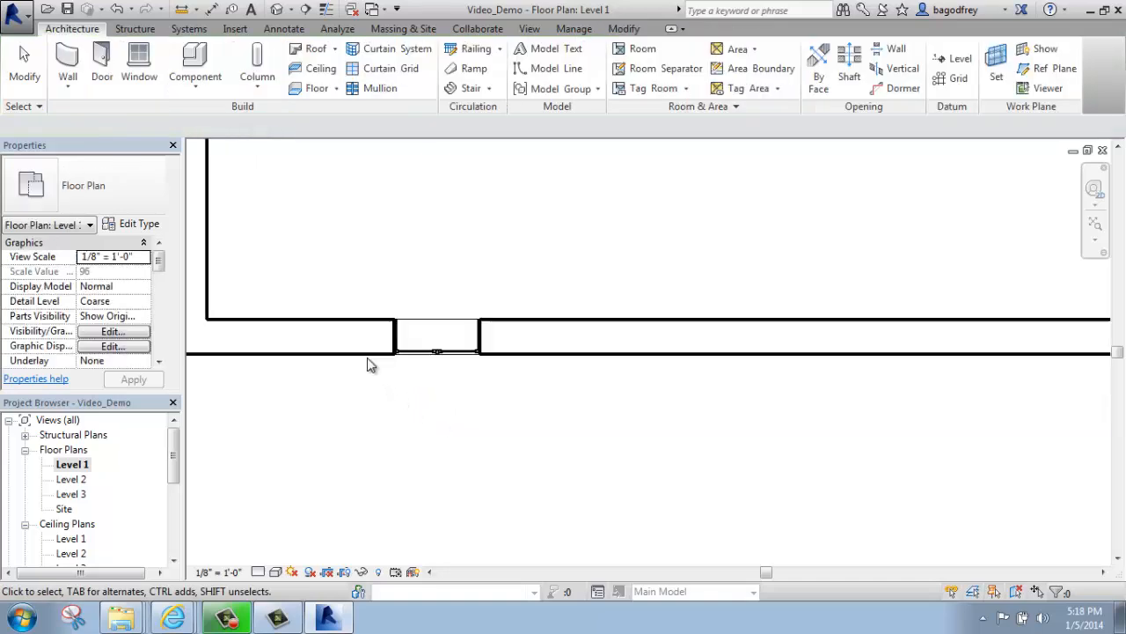
click(465, 356)
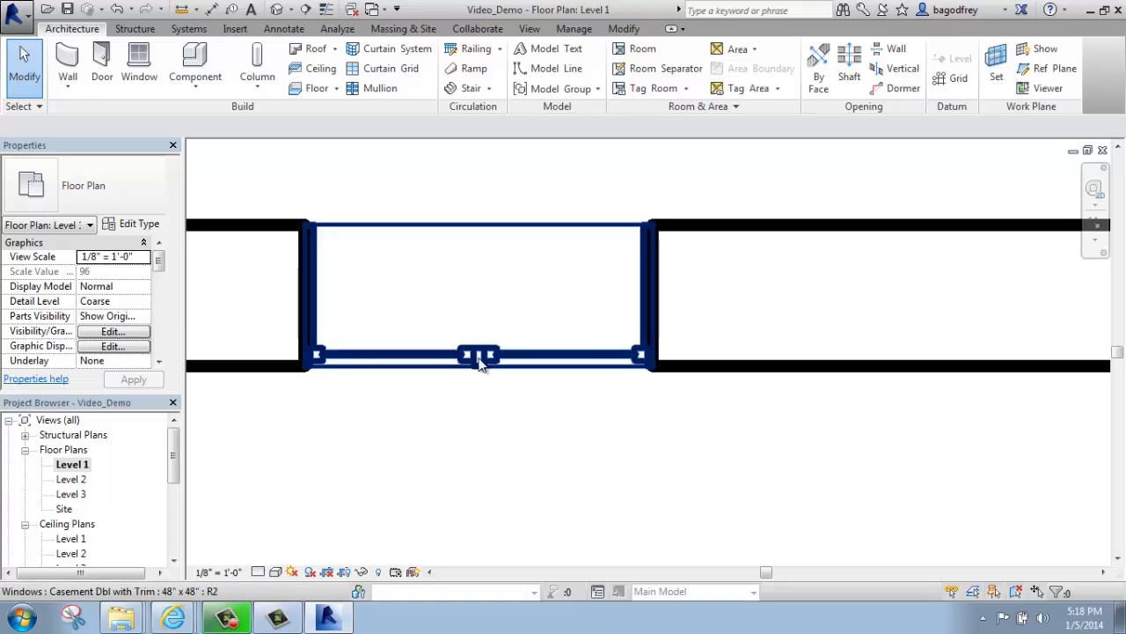
click(479, 356)
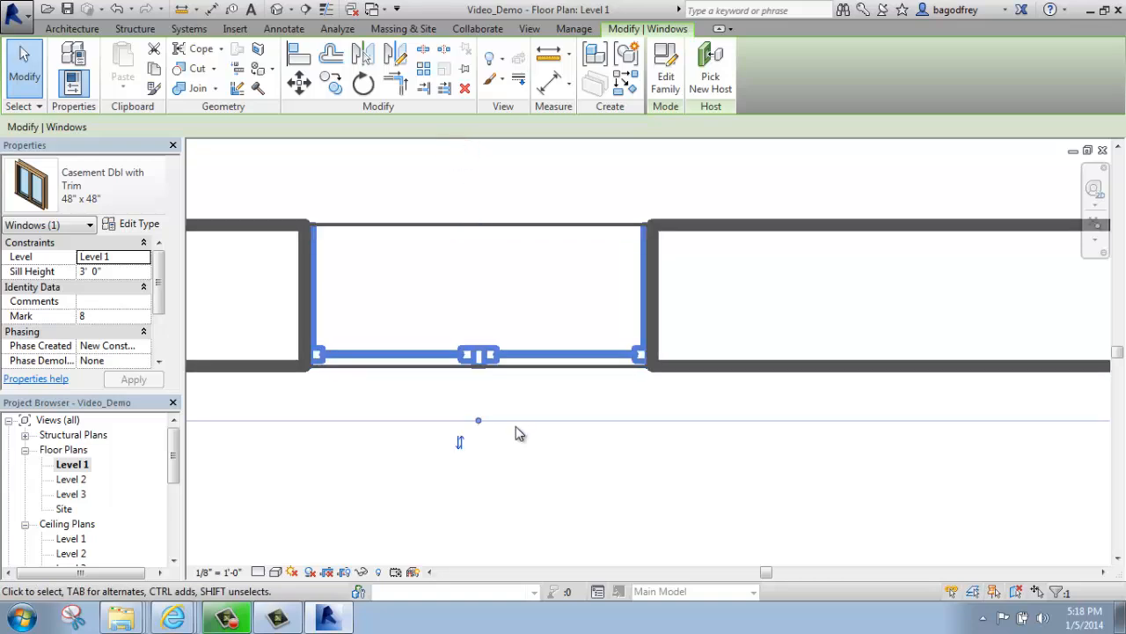
click(580, 464)
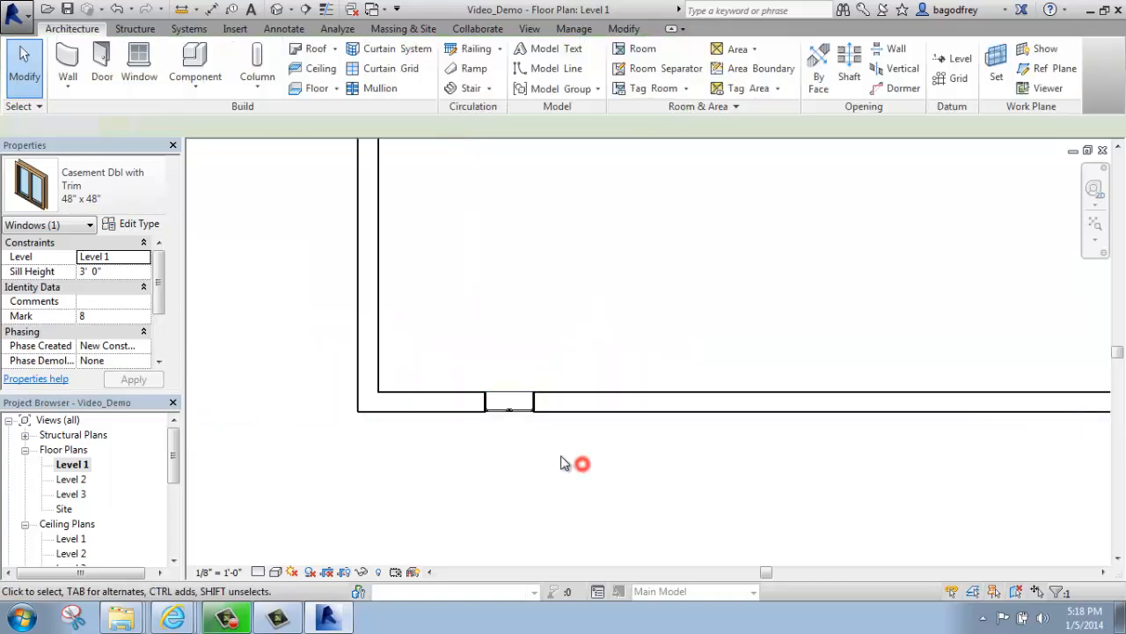
click(581, 465)
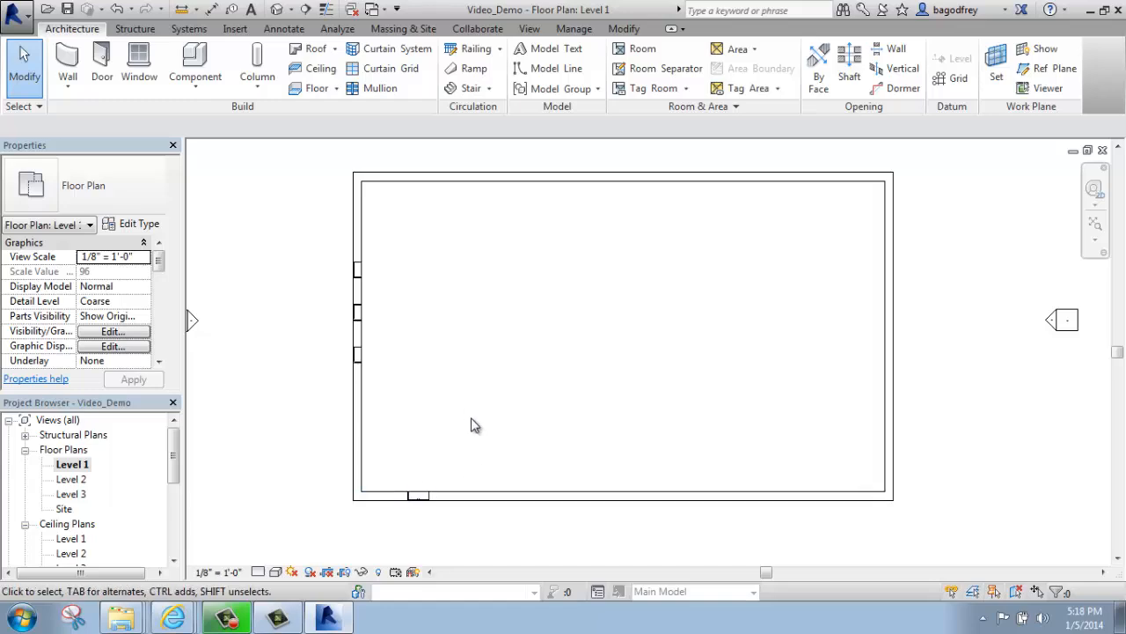
mouse_move(419, 385)
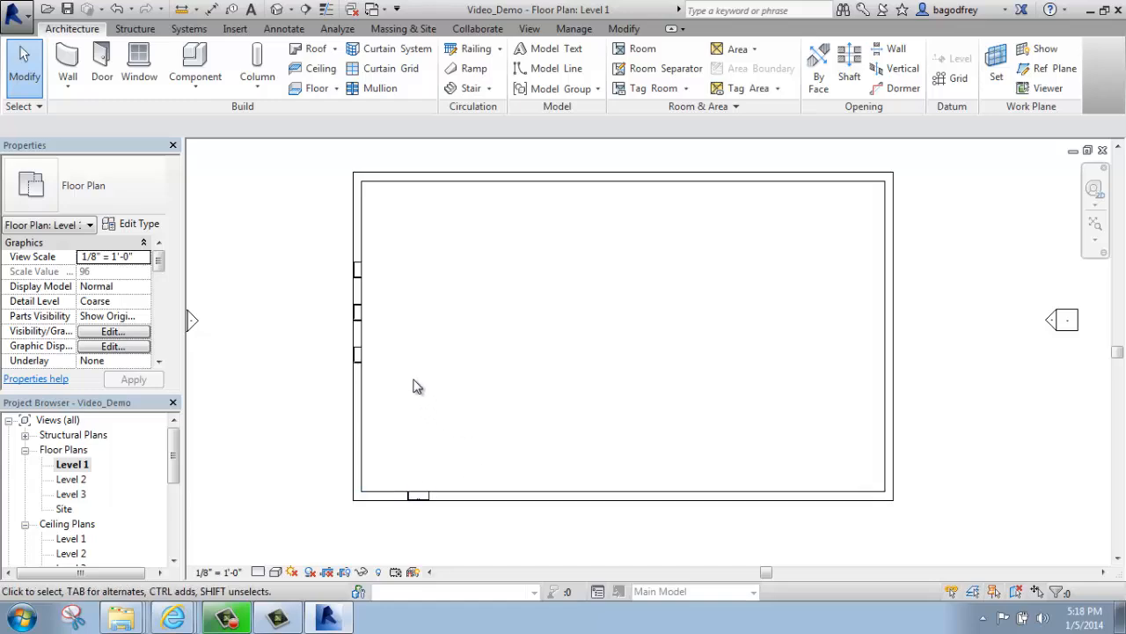